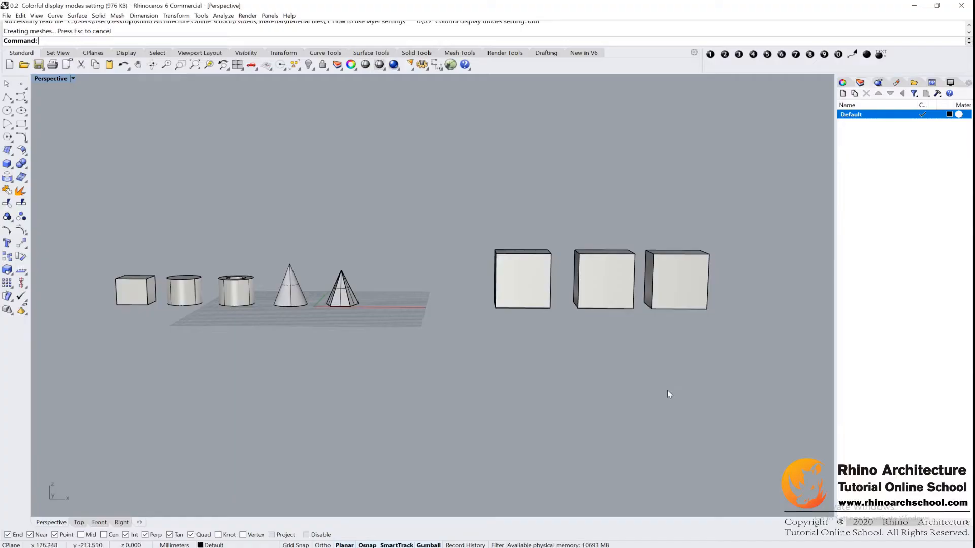
pyautogui.moveTo(527, 405)
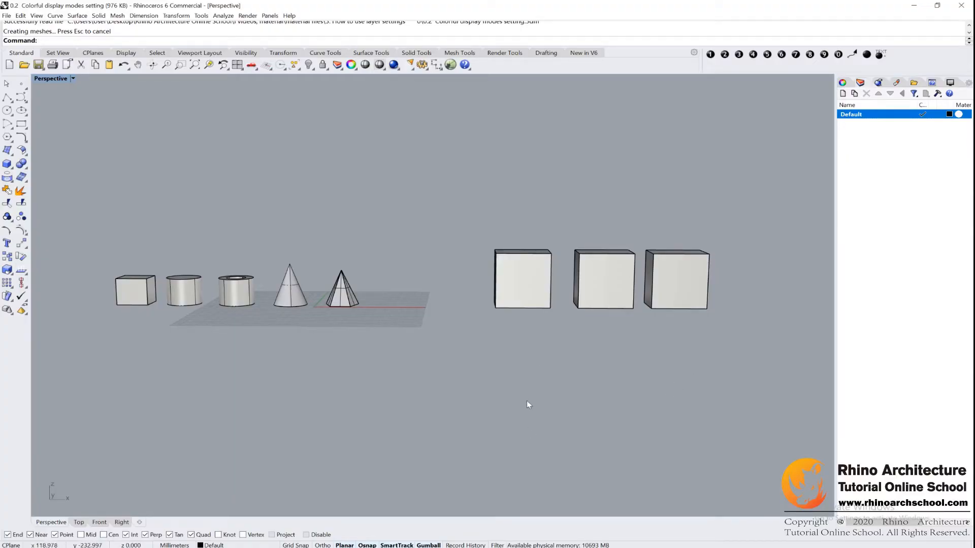
pyautogui.moveTo(387, 222)
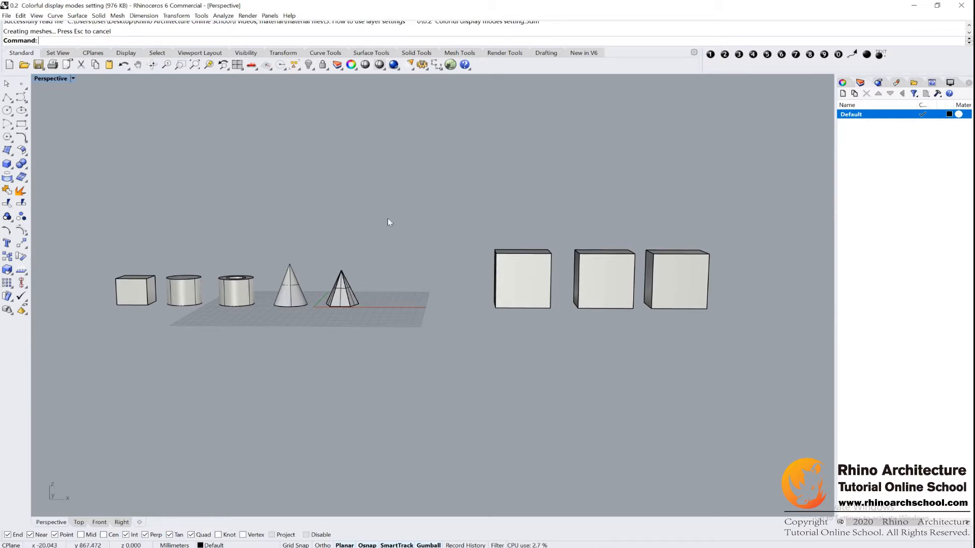
pyautogui.moveTo(438, 296)
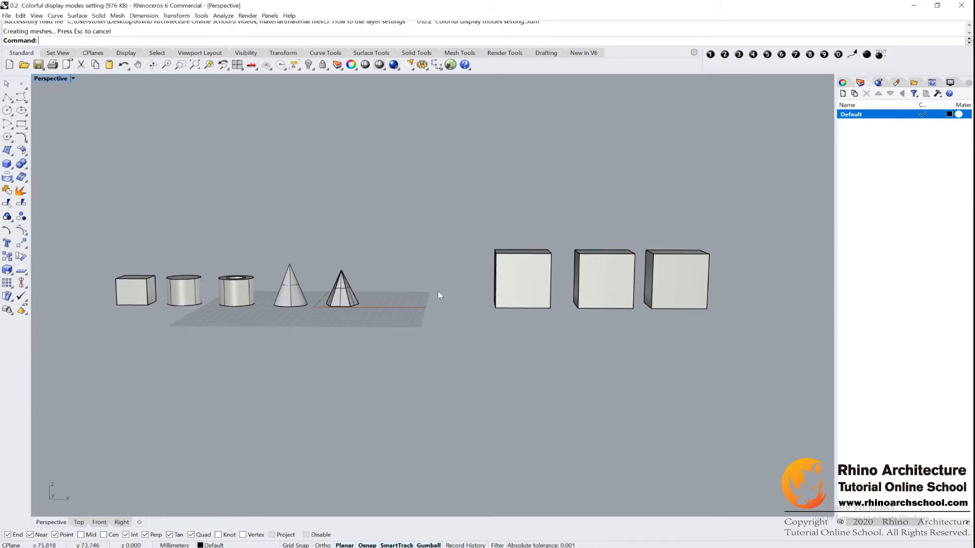
# - Display the Perspective viewport's camera, target and wallpaper properties in the side panel
pyautogui.click(844, 94)
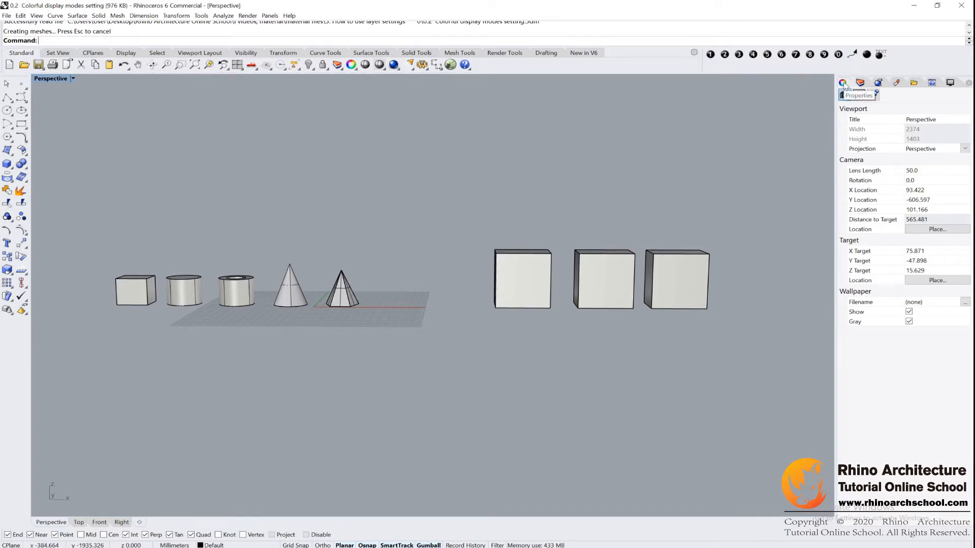
# - Return to the layer list and add two new layers, Layer 12 and Layer 13
pyautogui.click(860, 83)
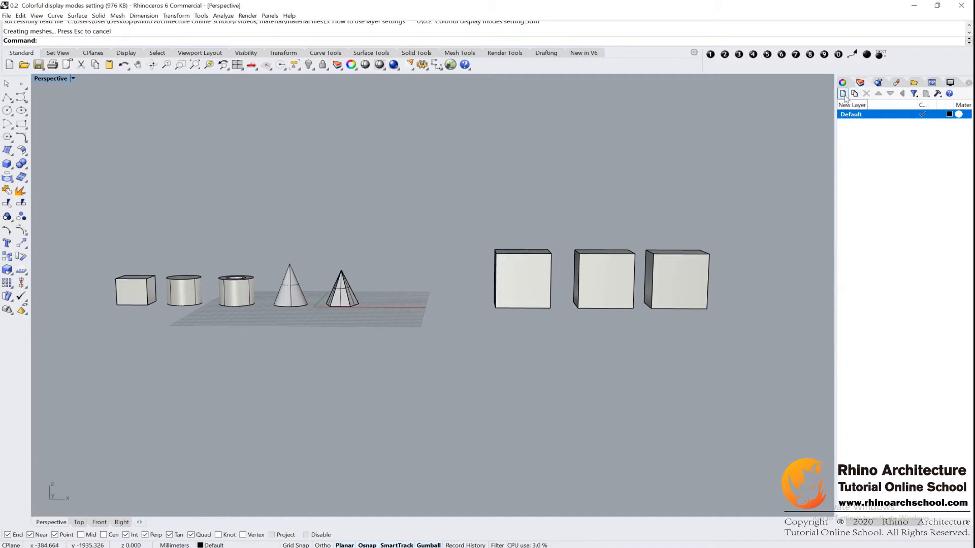
pyautogui.click(842, 94)
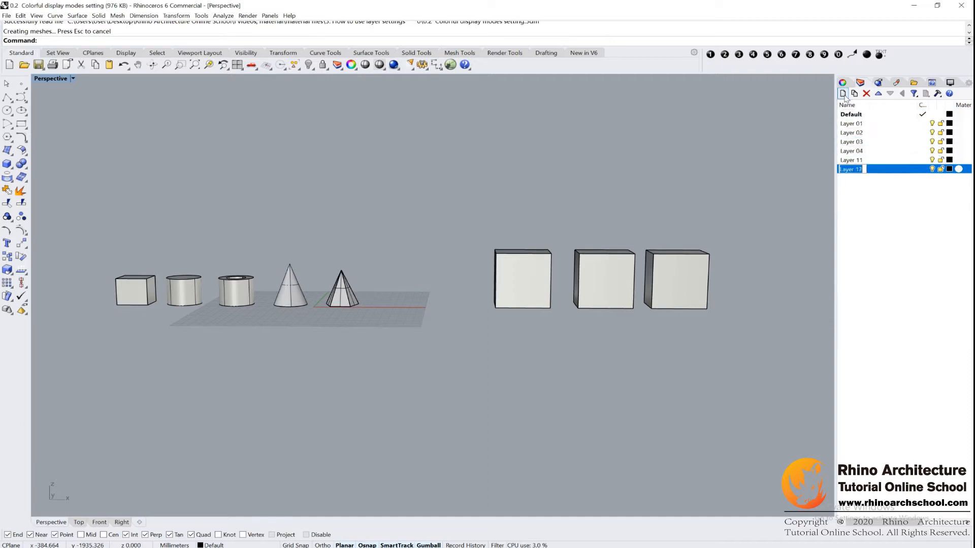
pyautogui.click(842, 93)
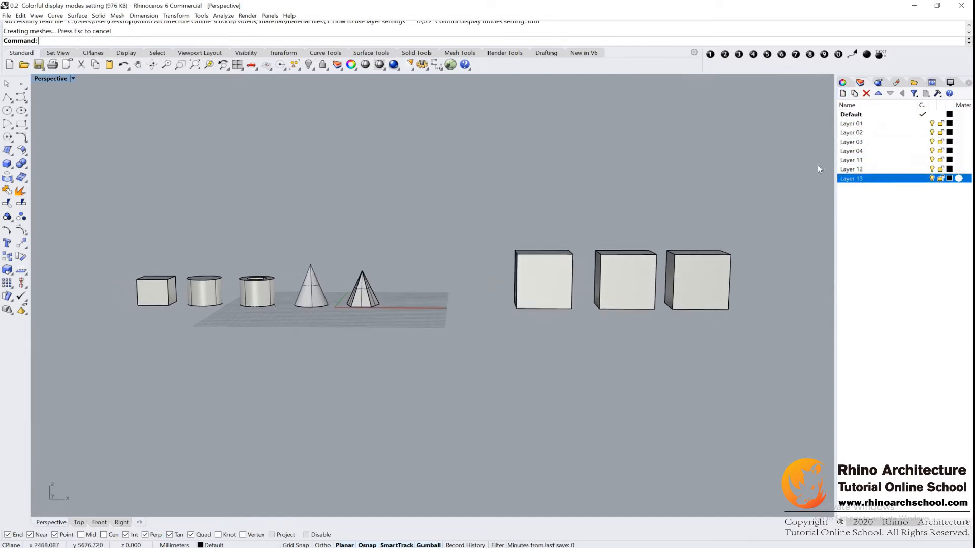
pyautogui.moveTo(948, 123)
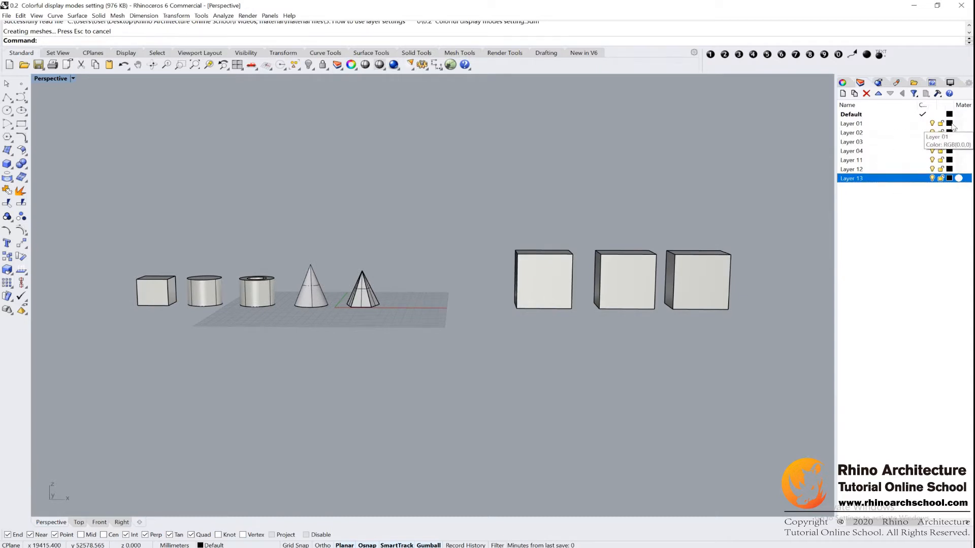
# - Assign distinct layer colours: red, orange, green, blue, pale green, teal and pink
pyautogui.click(949, 123)
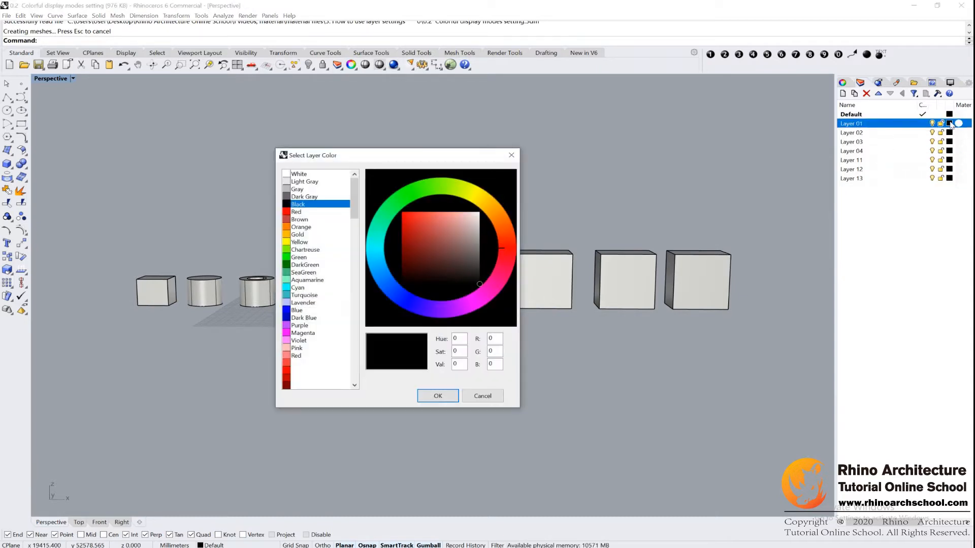
pyautogui.click(437, 396)
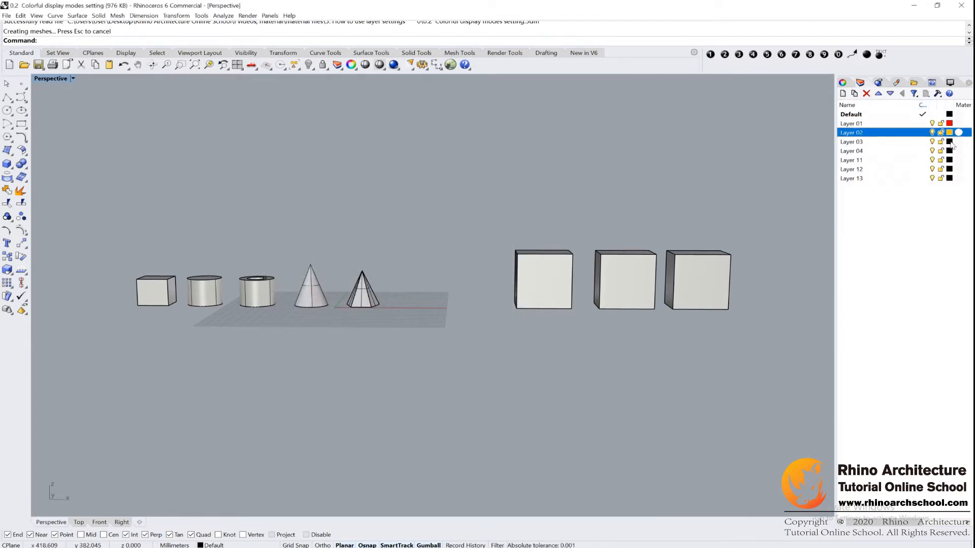
pyautogui.click(949, 141)
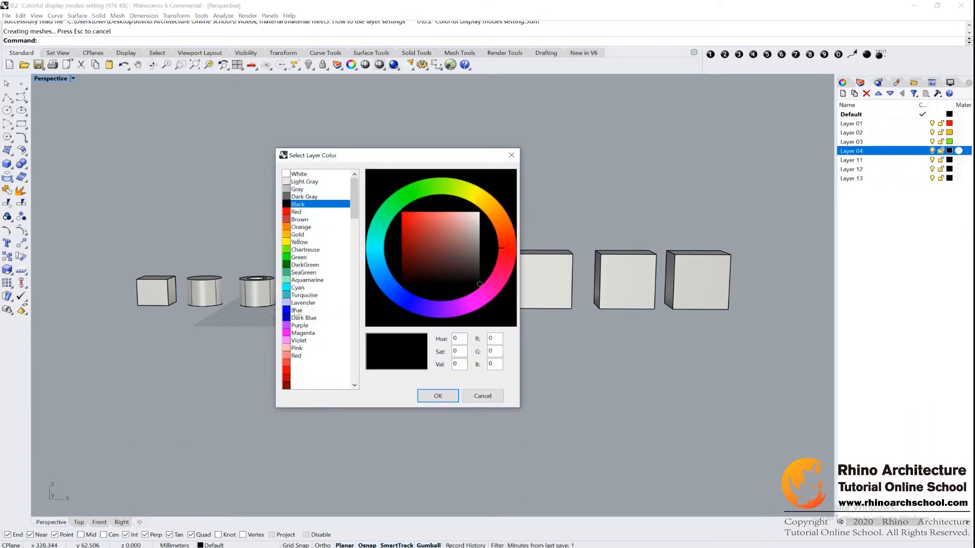
pyautogui.click(437, 396)
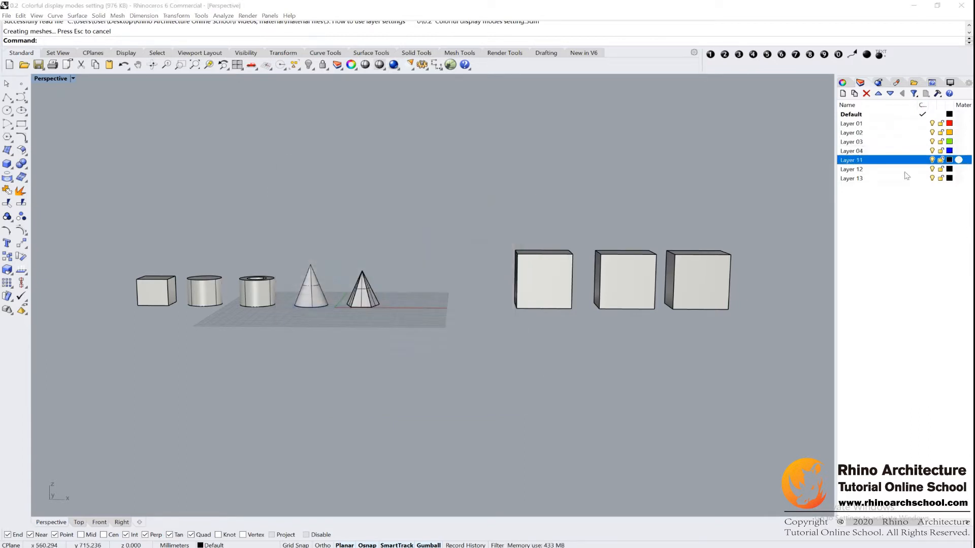
pyautogui.click(949, 160)
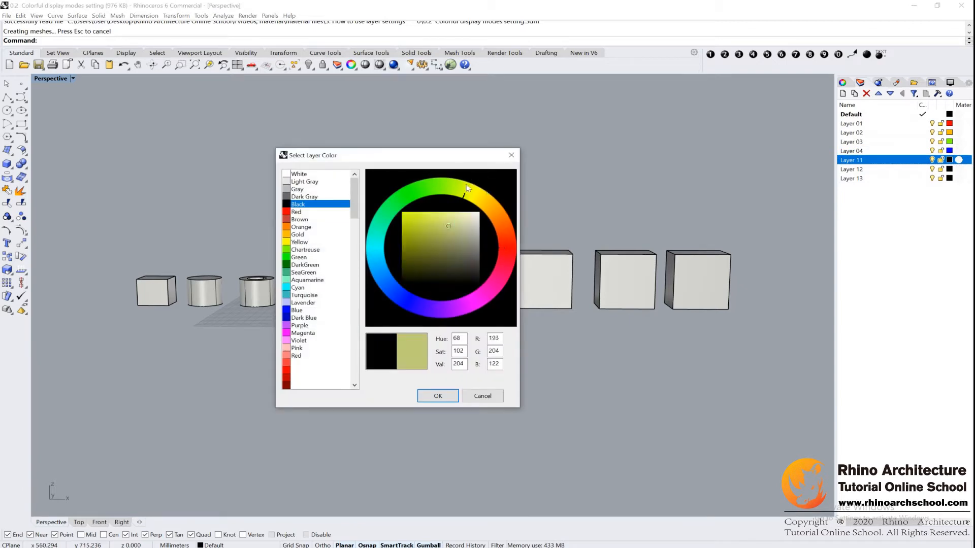
pyautogui.click(443, 191)
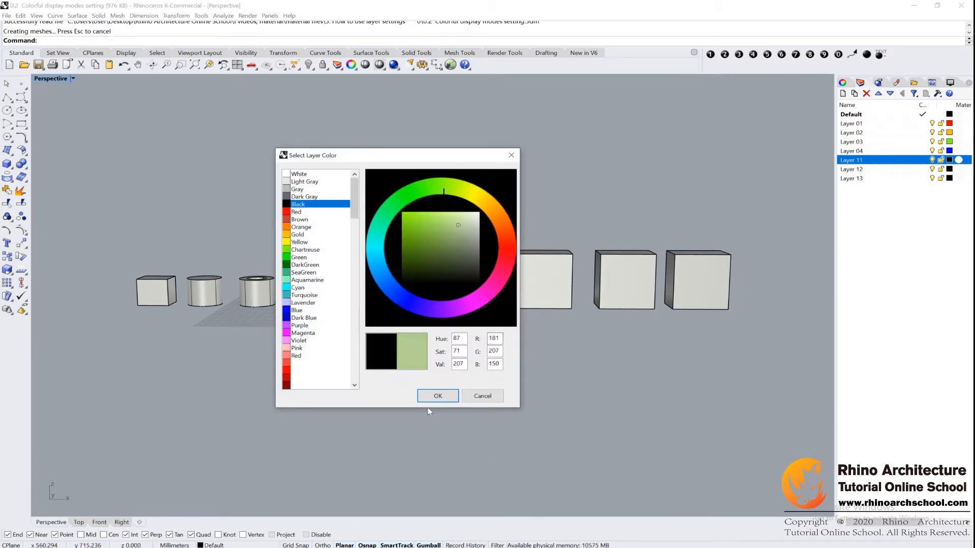
pyautogui.click(851, 169)
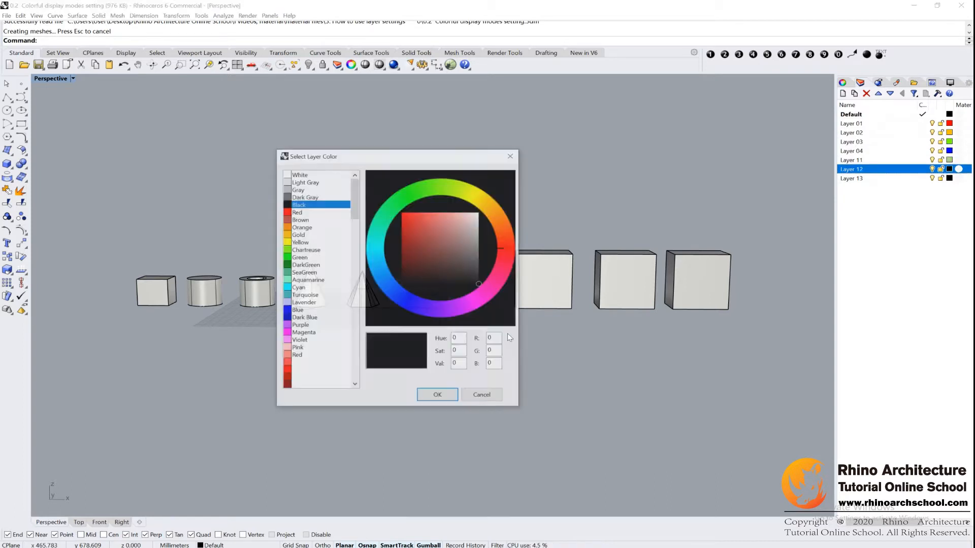
pyautogui.click(481, 394)
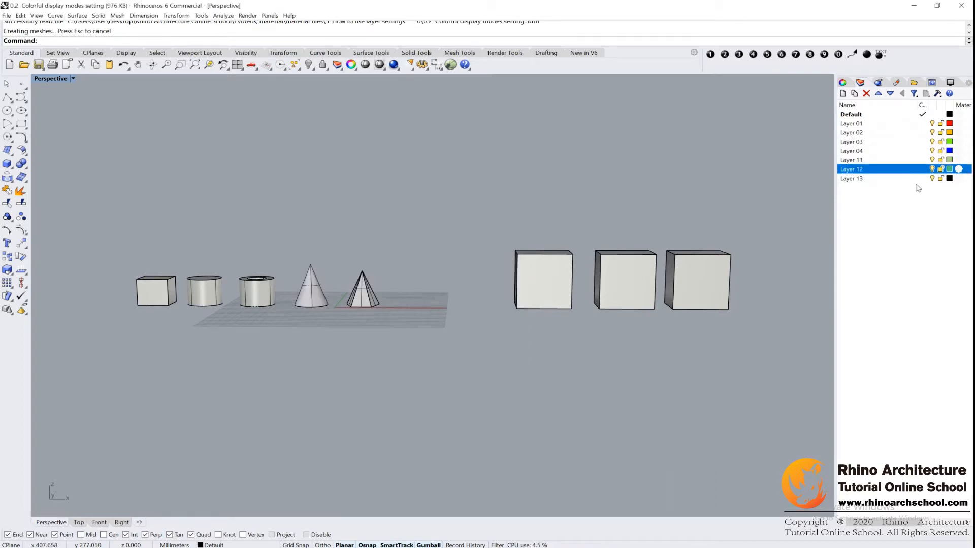
pyautogui.click(949, 179)
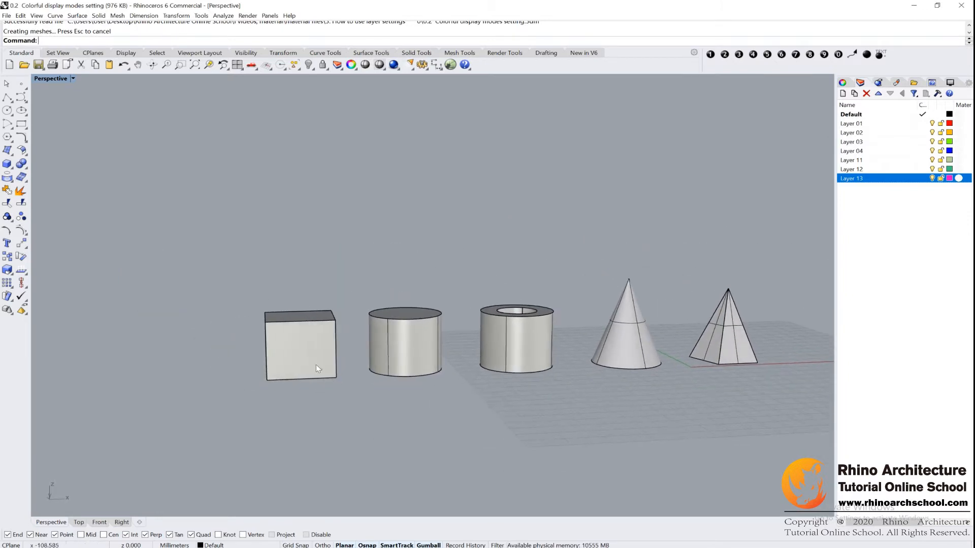
# - Select the small box and rename Layer 01 to 'red'
pyautogui.click(300, 345)
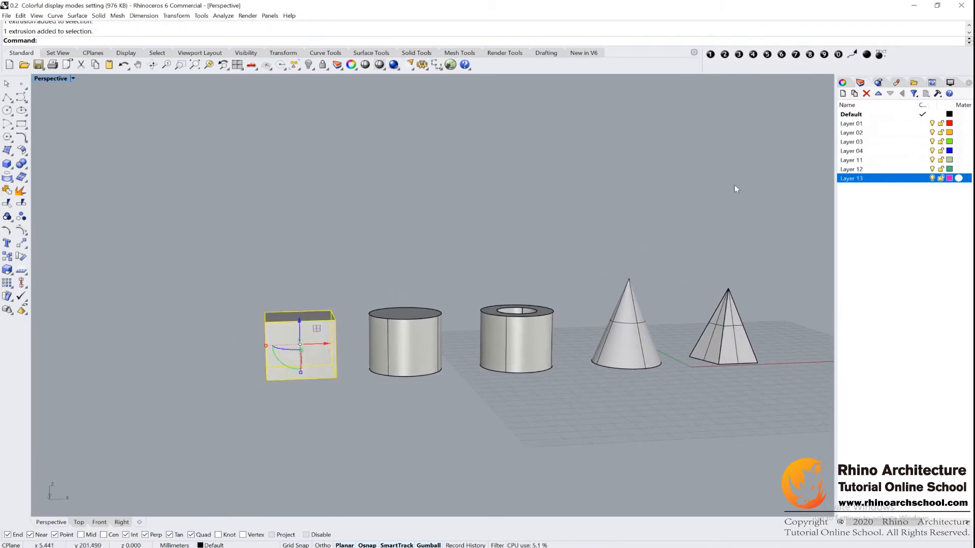
pyautogui.click(851, 123)
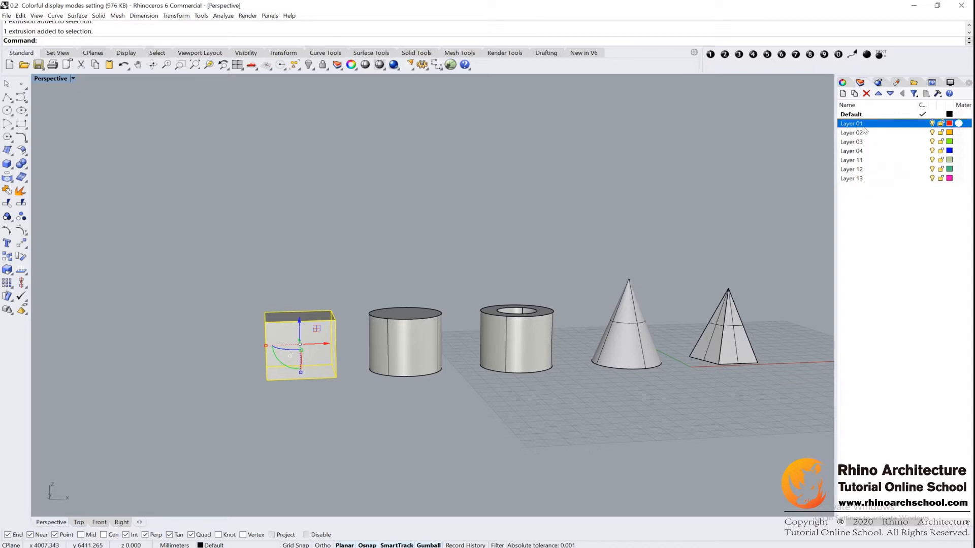
pyautogui.moveTo(869, 128)
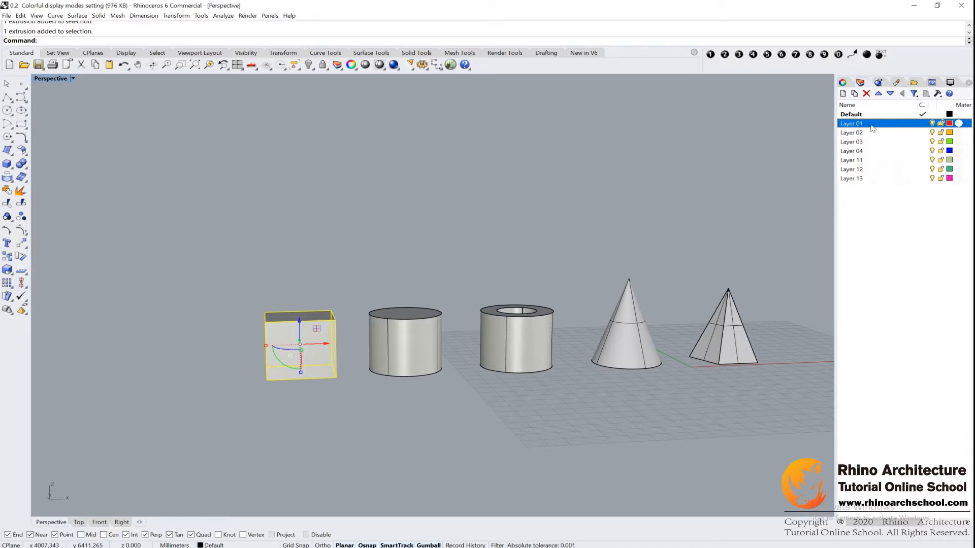
pyautogui.rightClick(851, 123)
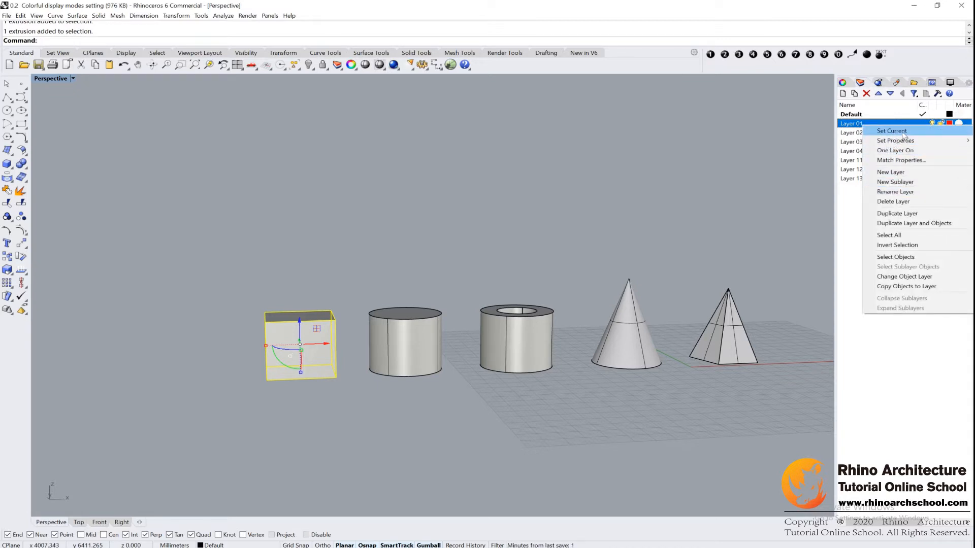
pyautogui.moveTo(895, 191)
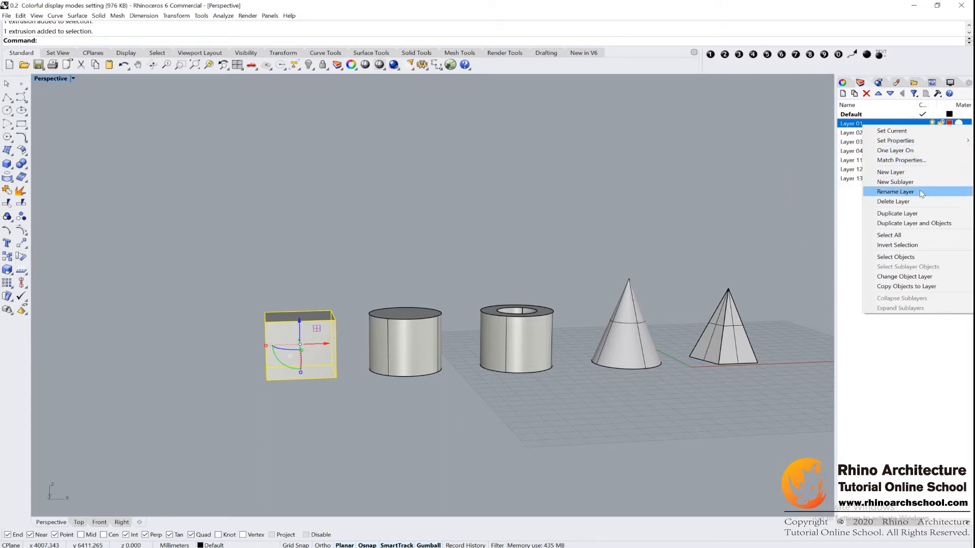
pyautogui.moveTo(901, 196)
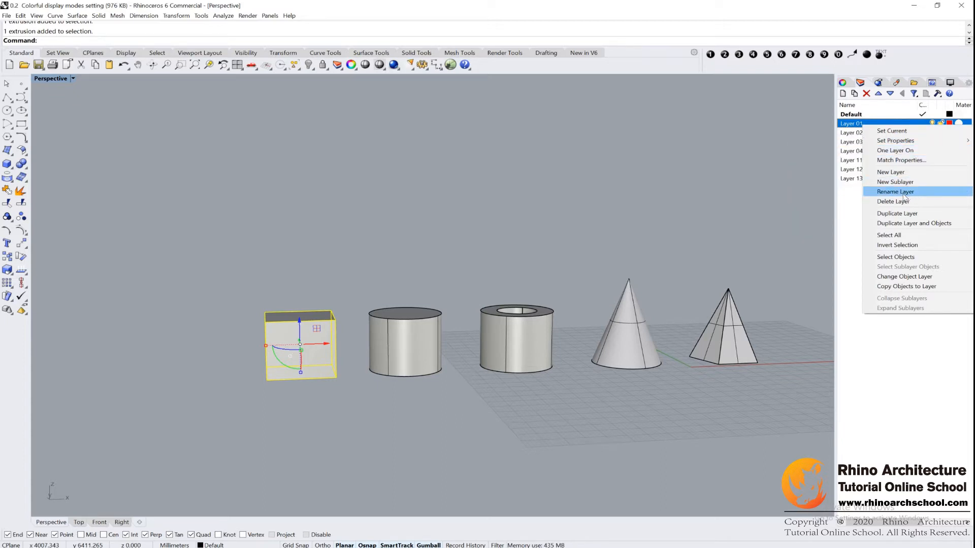
pyautogui.click(893, 191)
pyautogui.write('red')
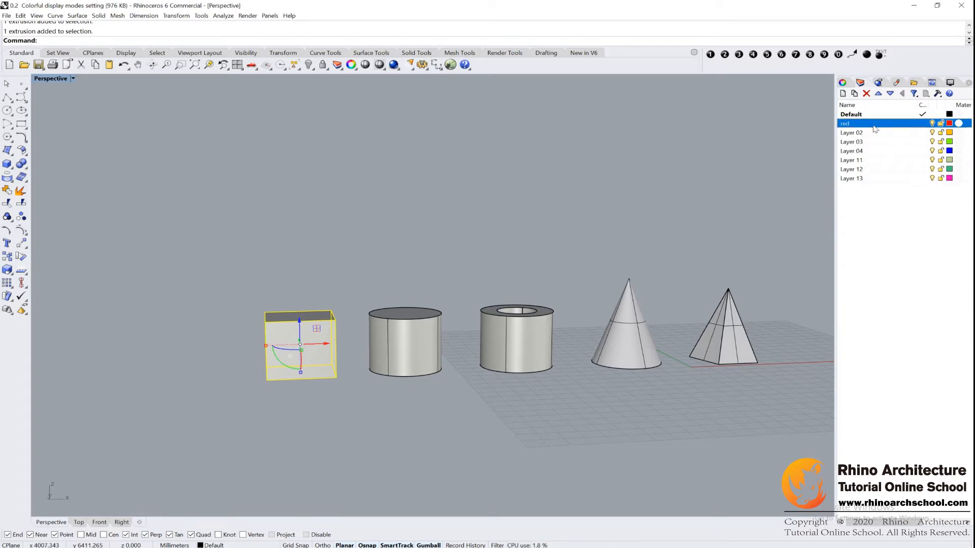
# - Move the small box onto the red layer, then make Default the current layer
pyautogui.rightClick(870, 122)
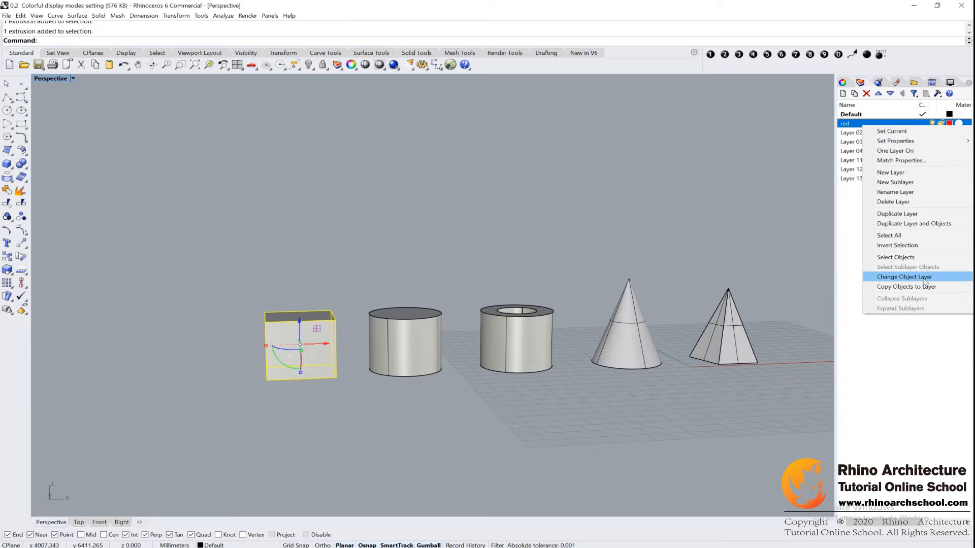
pyautogui.click(904, 277)
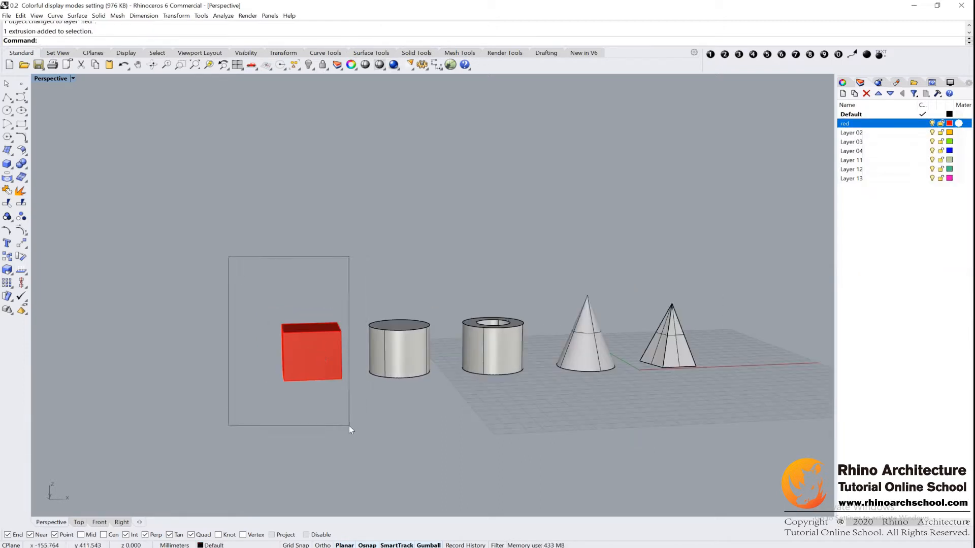
pyautogui.click(311, 351)
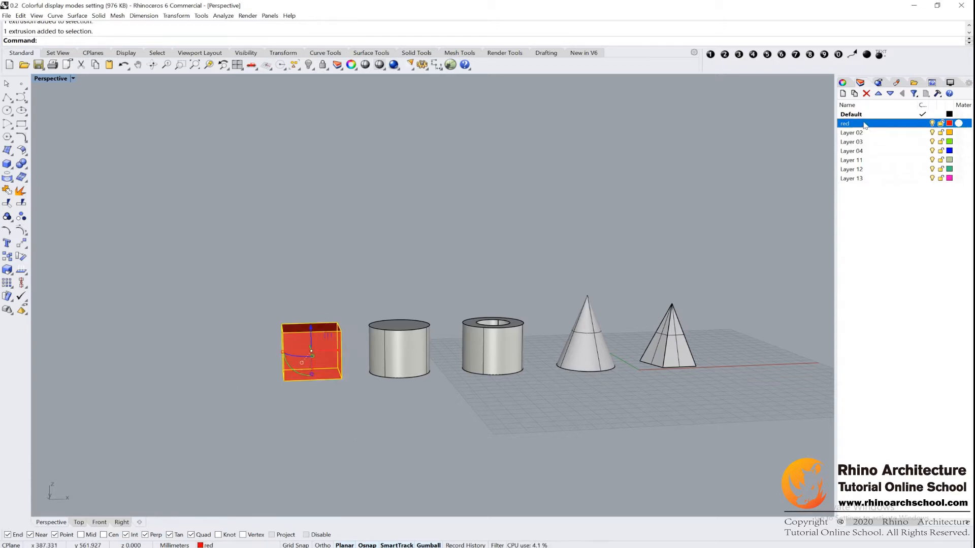
pyautogui.moveTo(878, 123)
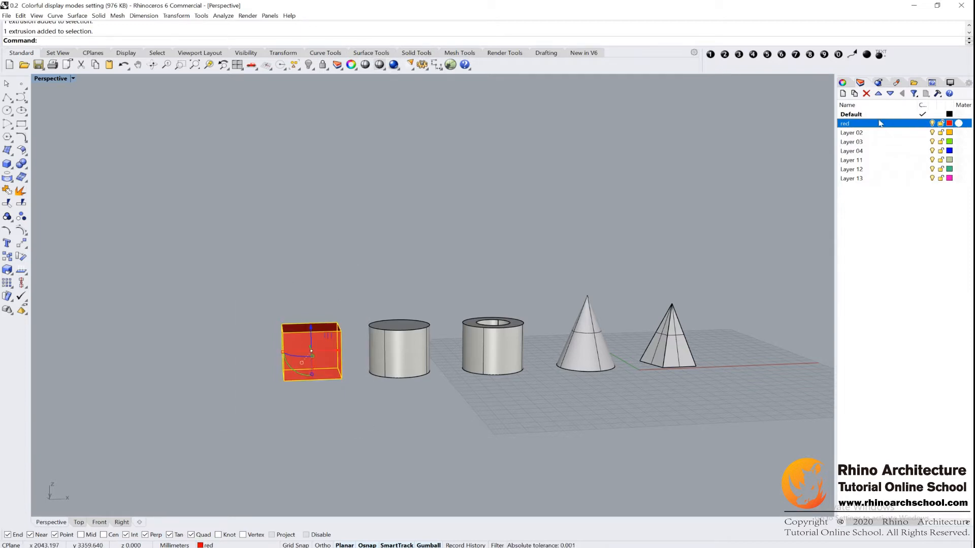
pyautogui.click(870, 114)
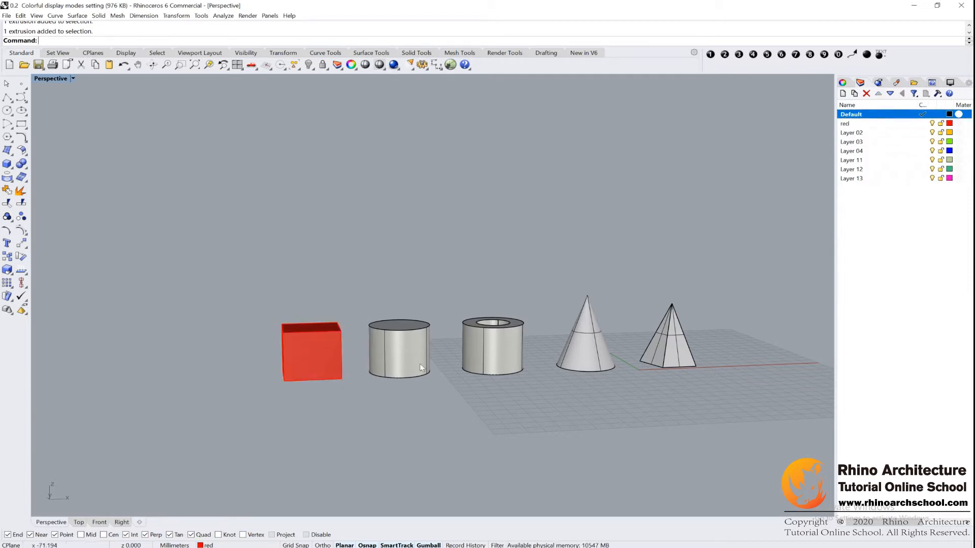
# - Move the solid cylinder to orange Layer 02 and the hollow cylinder to green Layer 03
pyautogui.rightClick(851, 133)
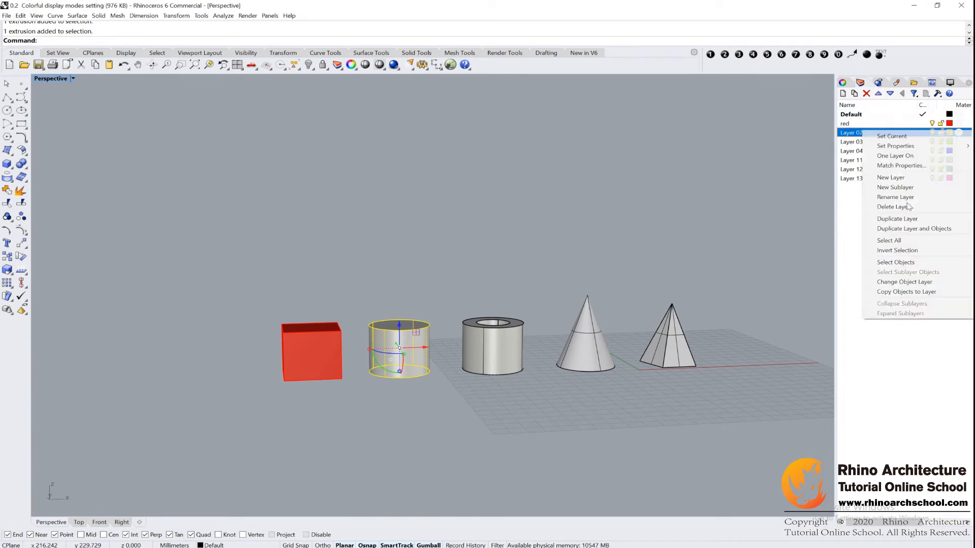
pyautogui.click(905, 282)
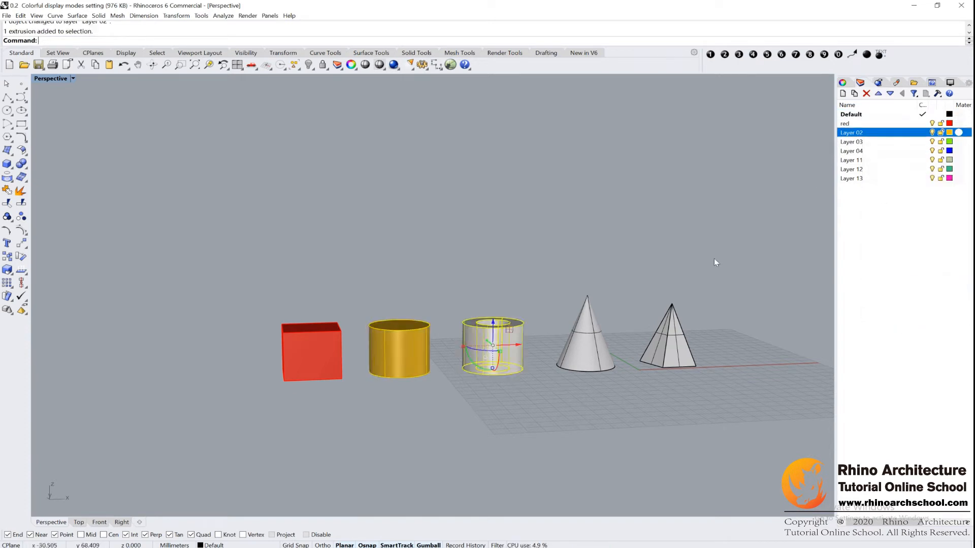
pyautogui.rightClick(851, 141)
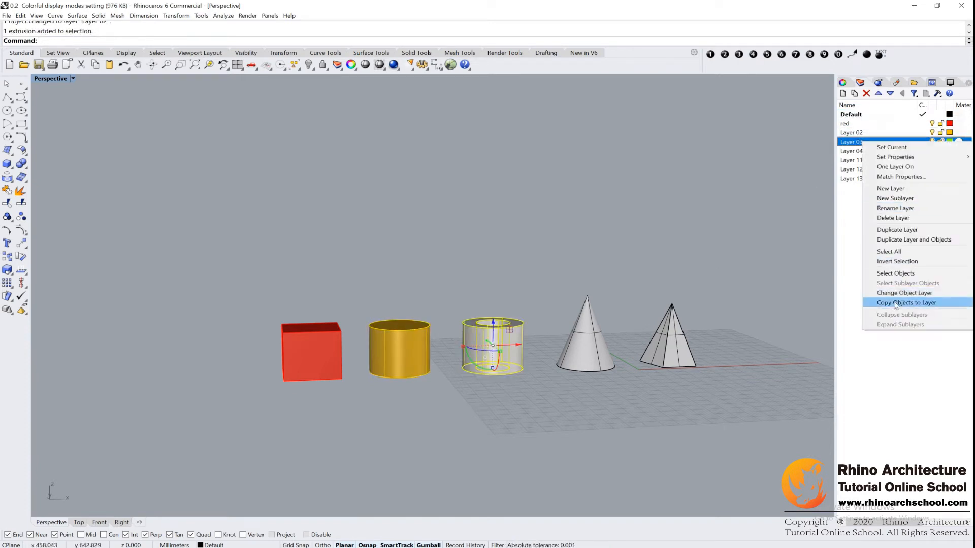
pyautogui.click(905, 303)
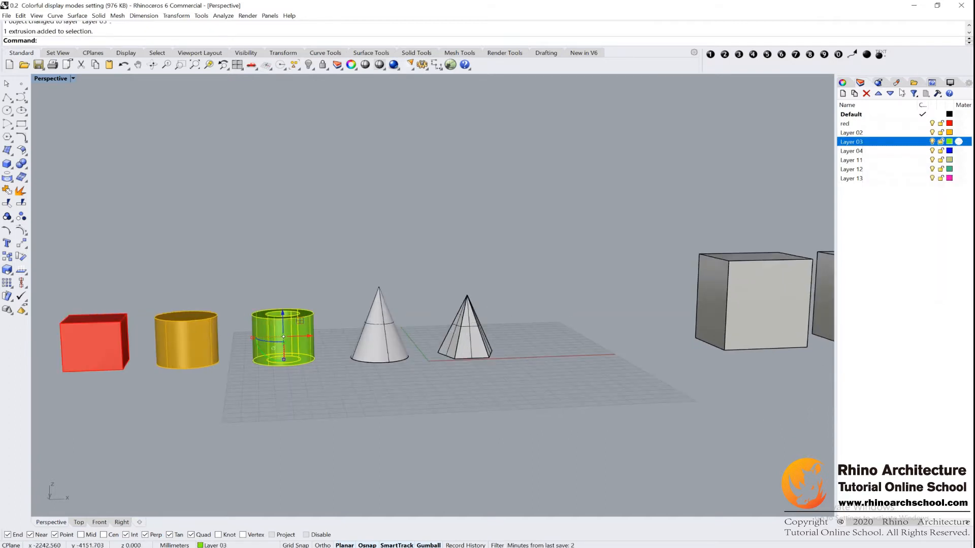
pyautogui.moveTo(866, 93)
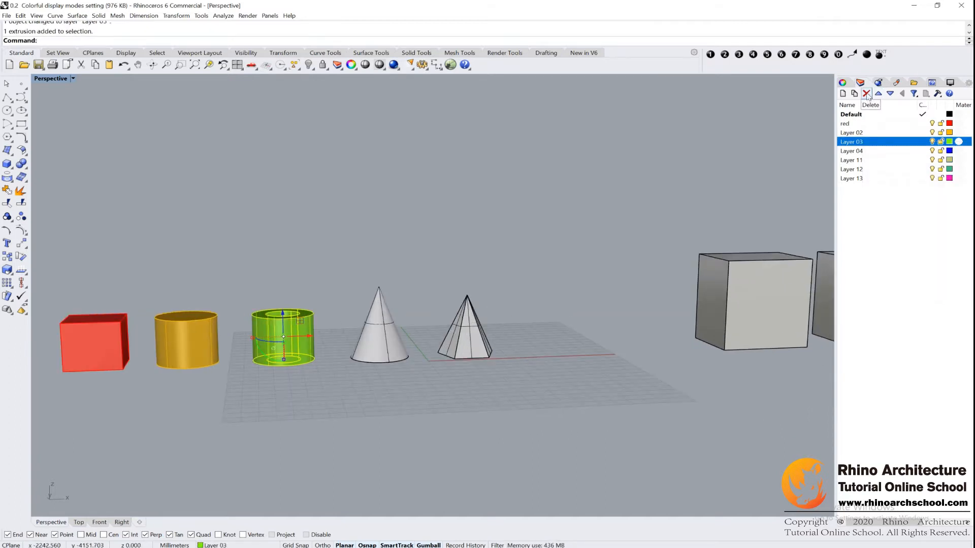
# - Delete Layer 03 with its hollow cylinder, then select the solid cylinder on Layer 02
pyautogui.click(865, 92)
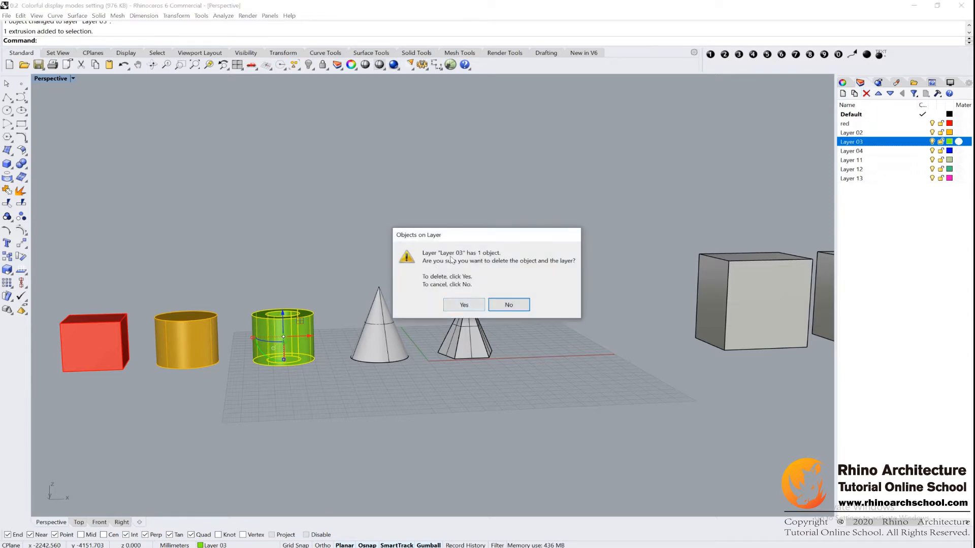
pyautogui.moveTo(449, 287)
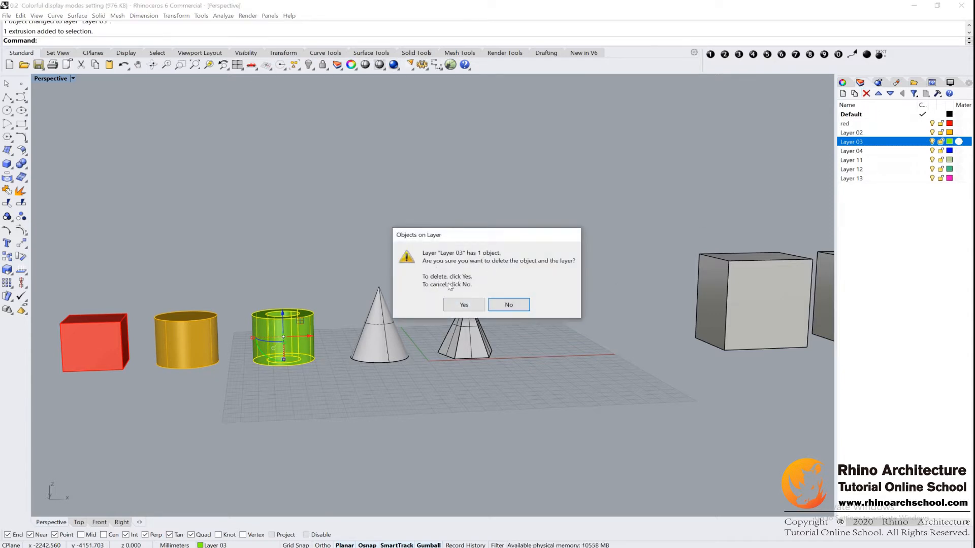
pyautogui.click(463, 304)
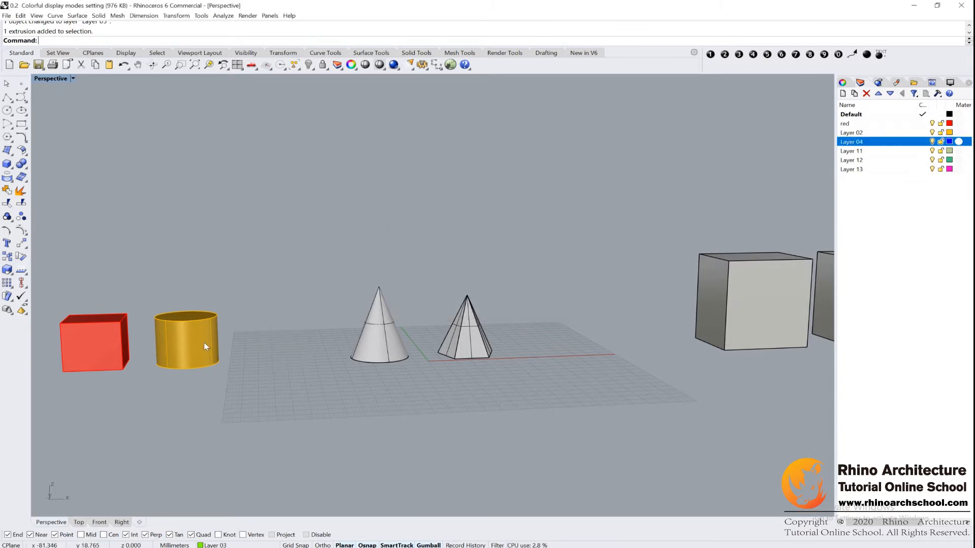
pyautogui.click(186, 341)
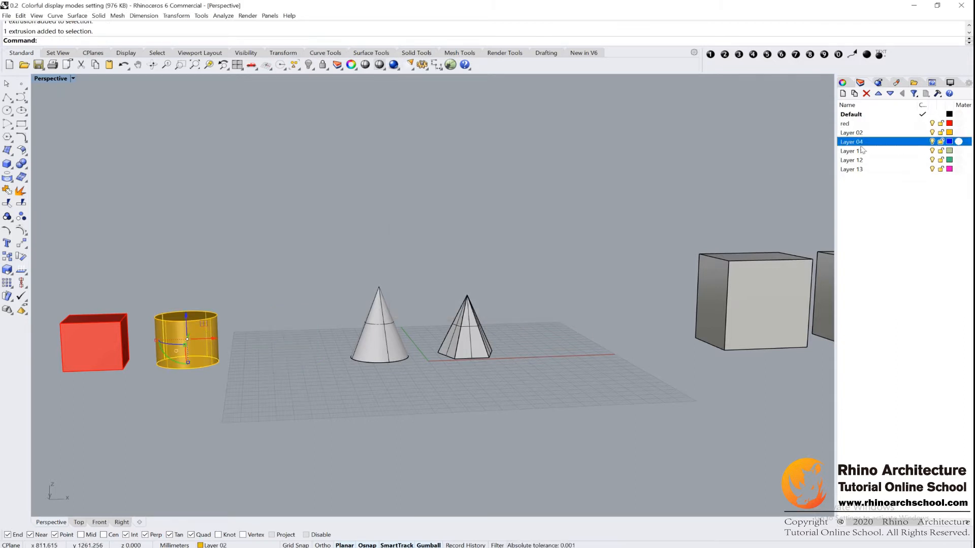
pyautogui.rightClick(851, 132)
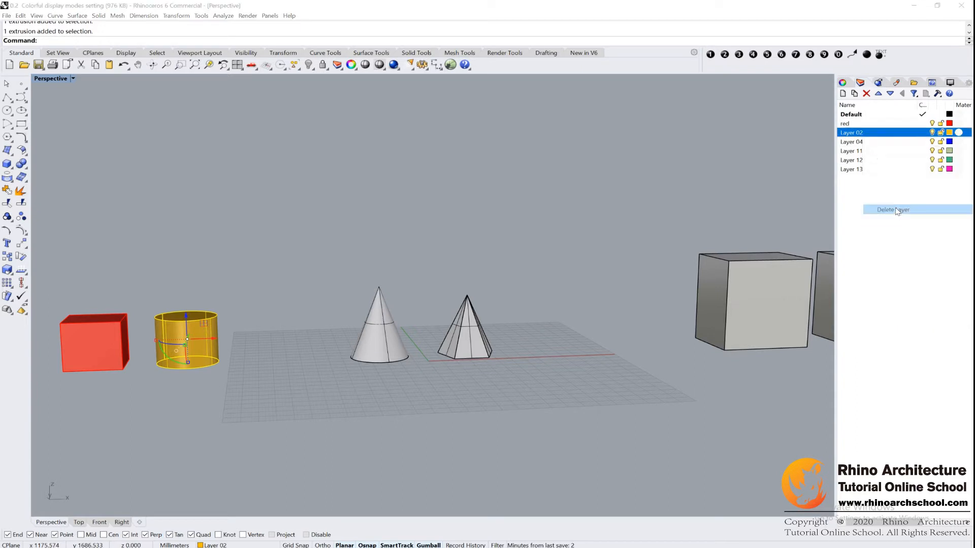
# - Delete Layer 02 and its orange cylinder, then begin renaming Layer 11
pyautogui.click(892, 209)
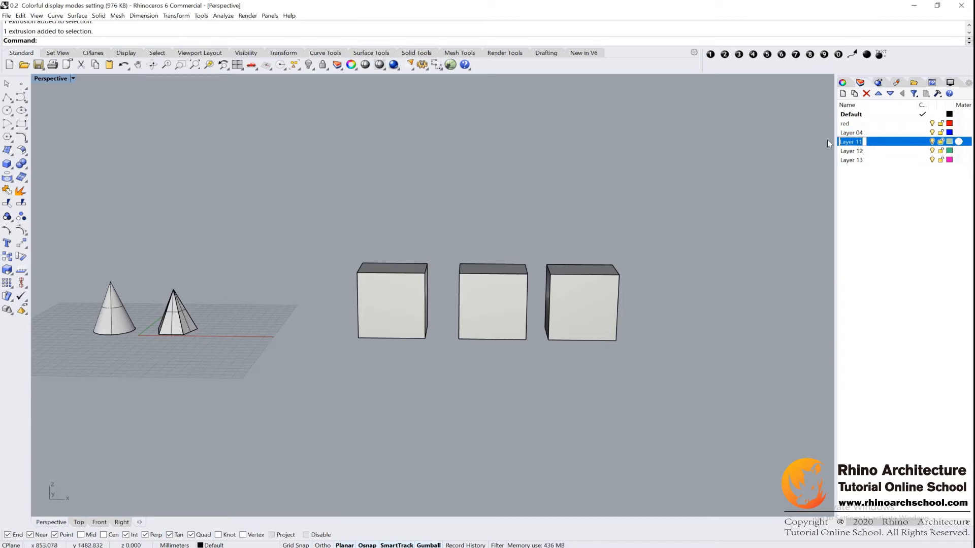
pyautogui.doubleClick(851, 141)
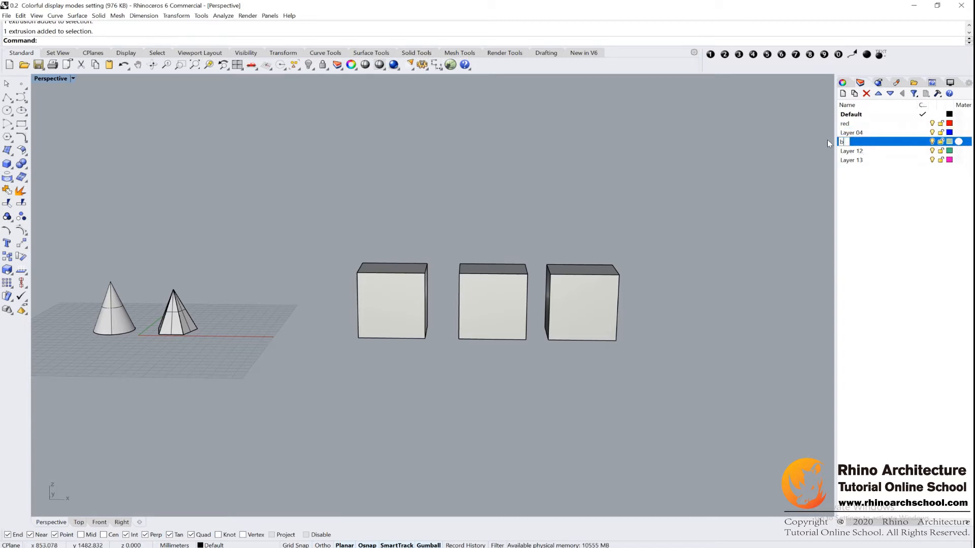
# - Name Layer 11 'boxes' and move the three selected boxes onto it
pyautogui.write('boxes')
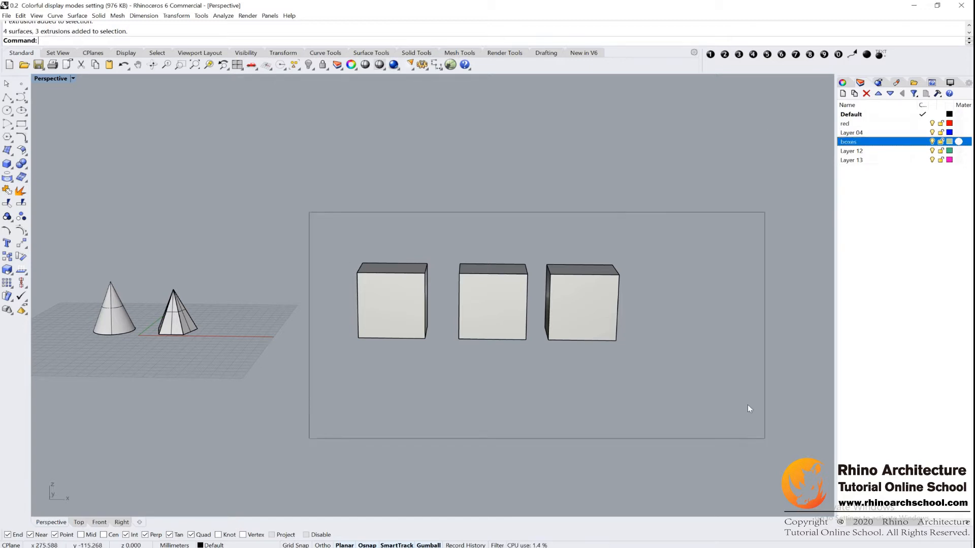
pyautogui.rightClick(848, 141)
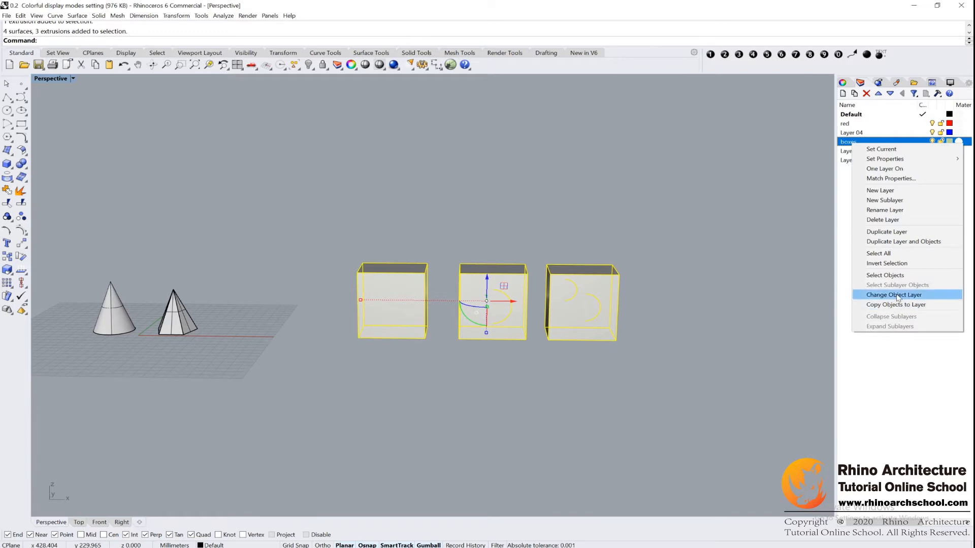
pyautogui.click(894, 294)
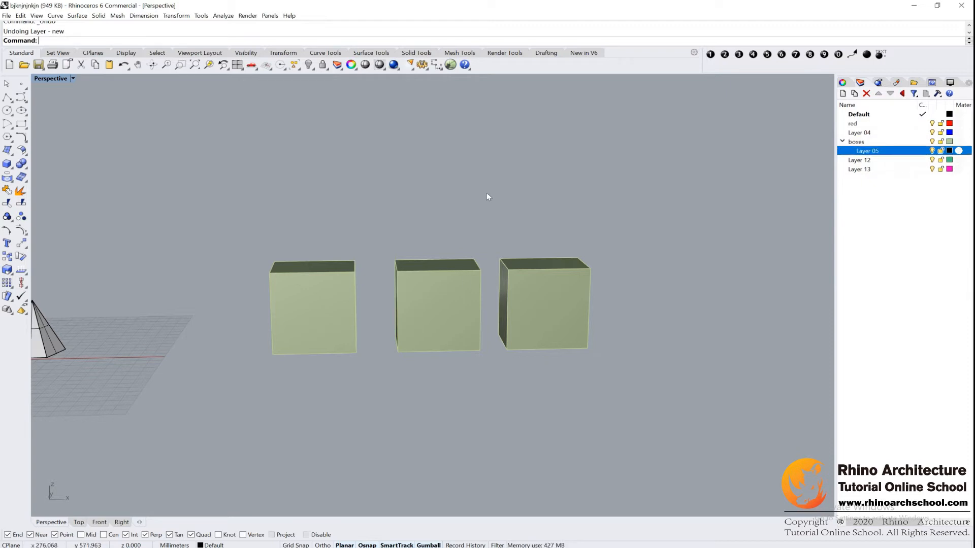
# - Assign the middle box to sublayer Layer 05, check its layer, then deselect it
pyautogui.click(437, 305)
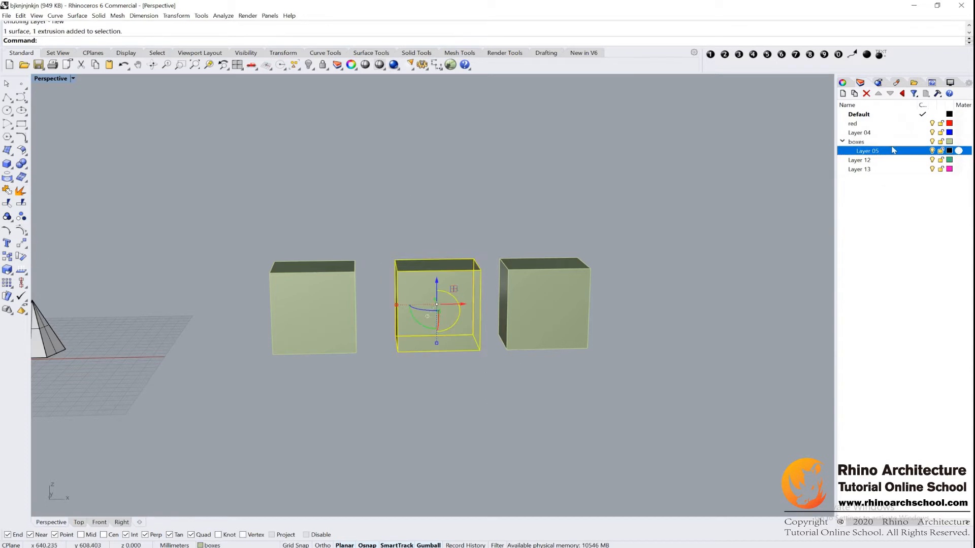
pyautogui.click(866, 150)
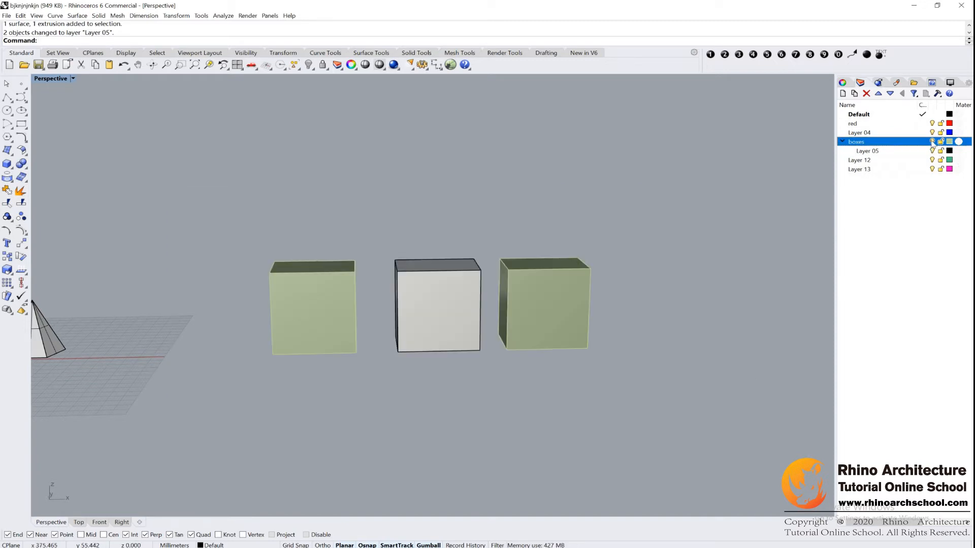
pyautogui.click(867, 150)
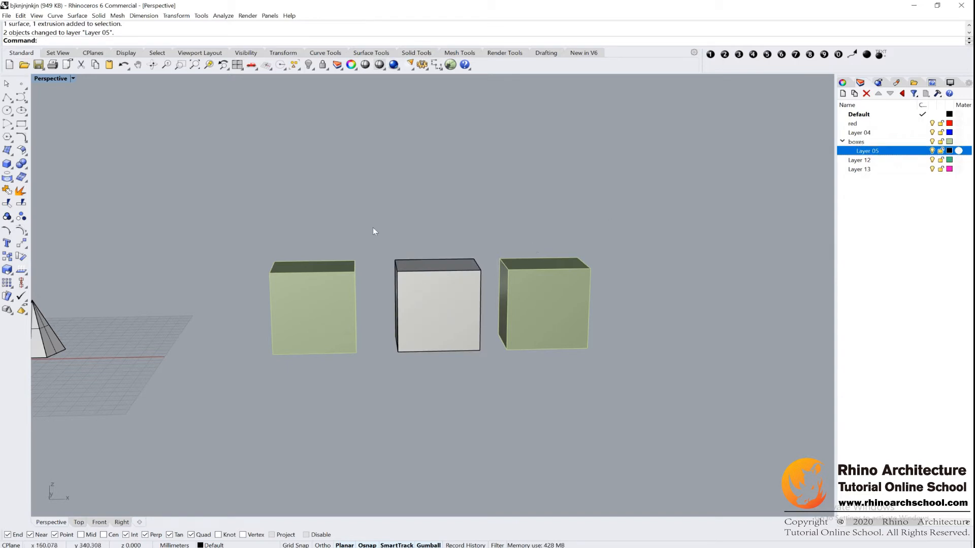
pyautogui.click(438, 305)
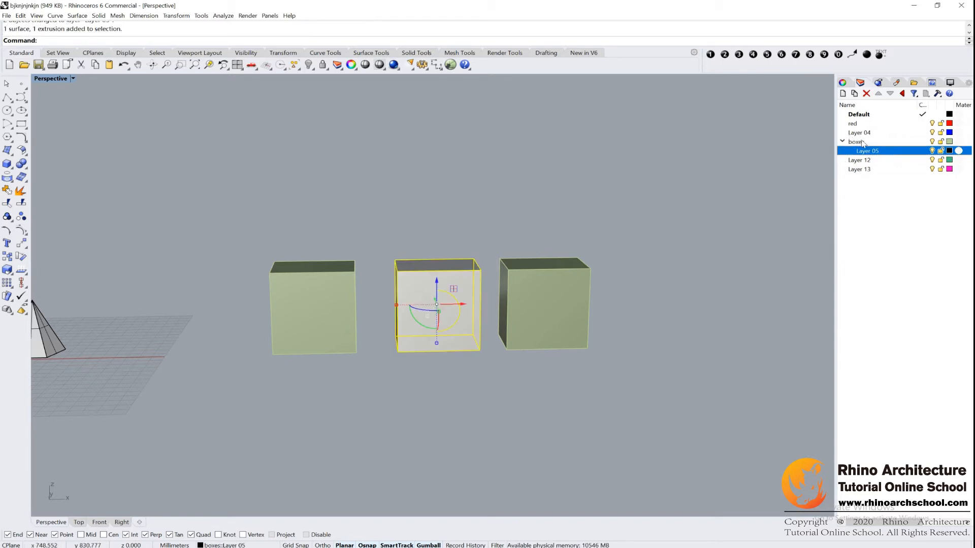
pyautogui.click(745, 201)
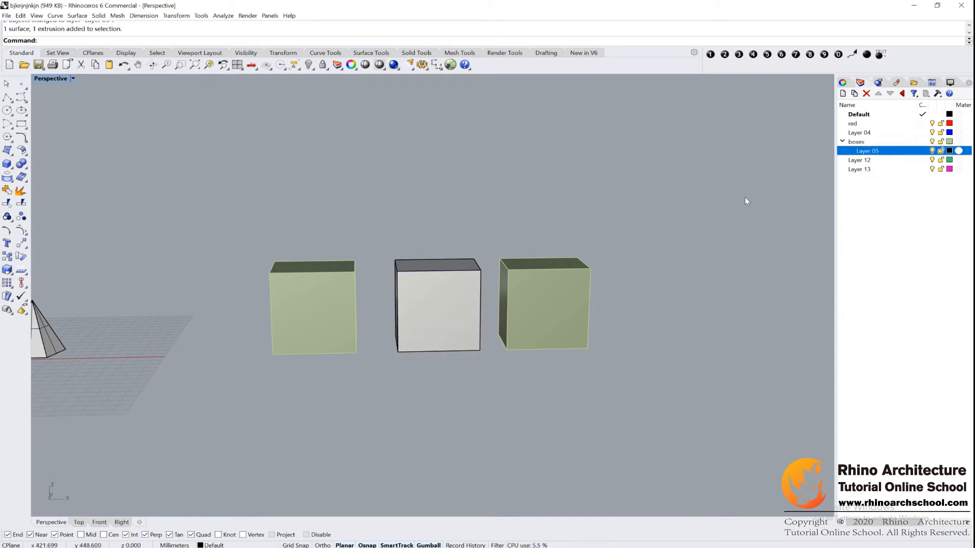
pyautogui.moveTo(838, 169)
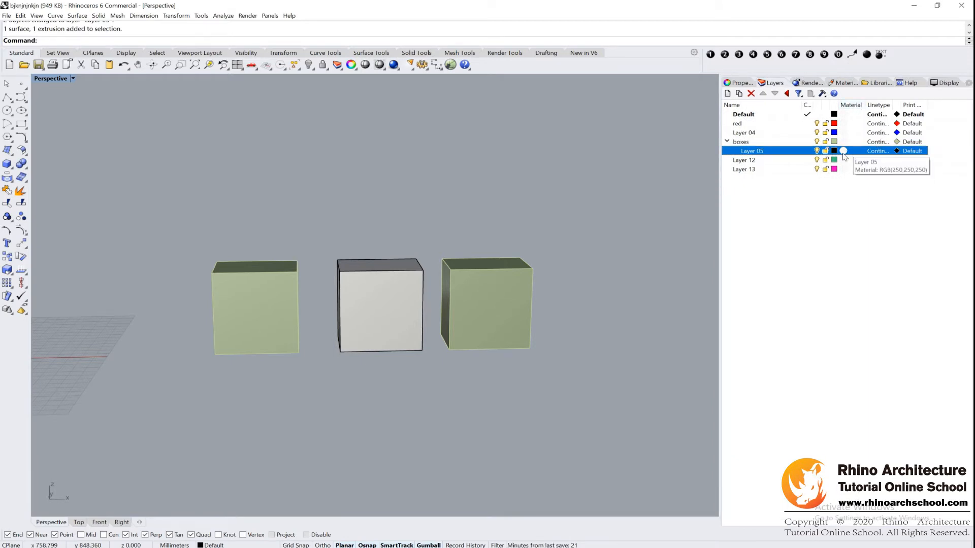
# - Assign the Metal material type to Layer 05 in the Layers panel
pyautogui.click(843, 150)
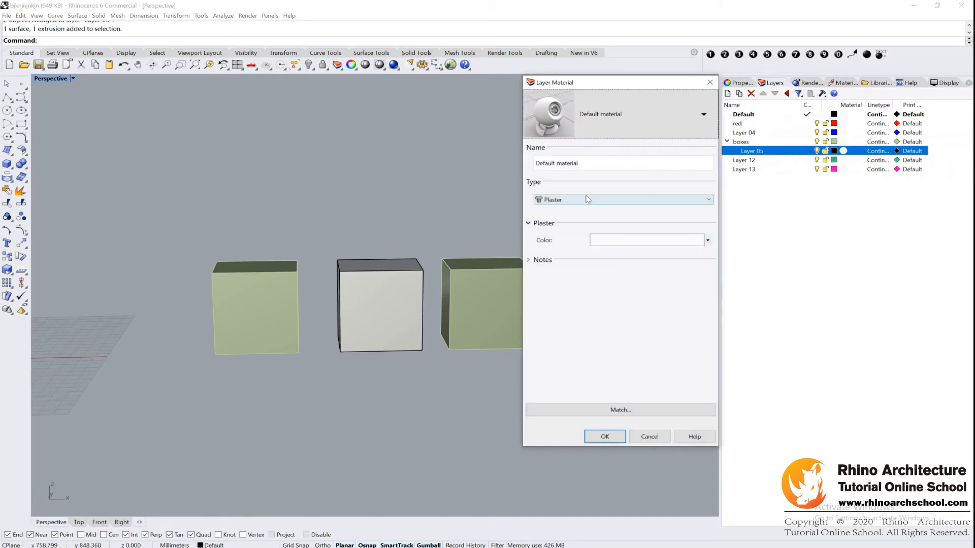
pyautogui.click(705, 199)
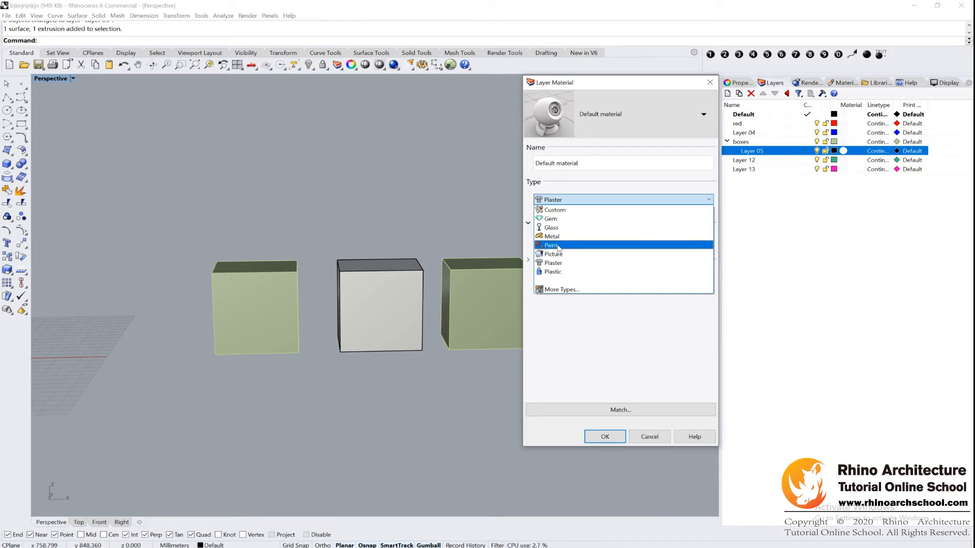
pyautogui.click(551, 236)
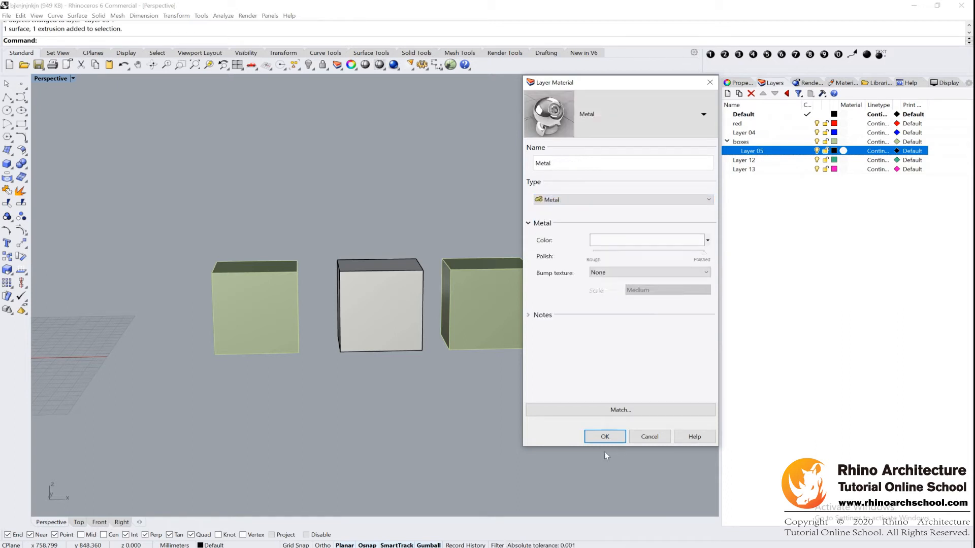
pyautogui.click(603, 437)
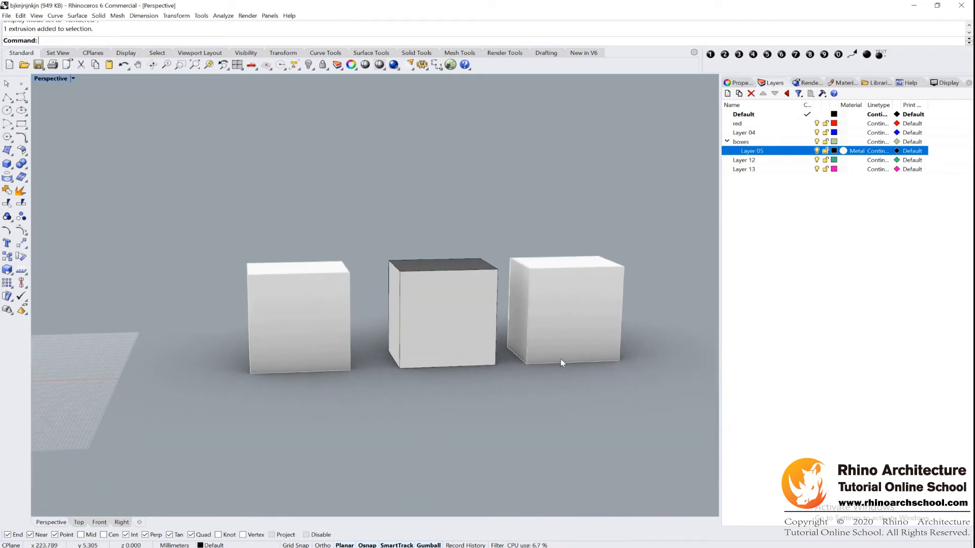
# - Draw a line below the boxes and give Layer 05 the Center linetype
pyautogui.press('ctrl+z')
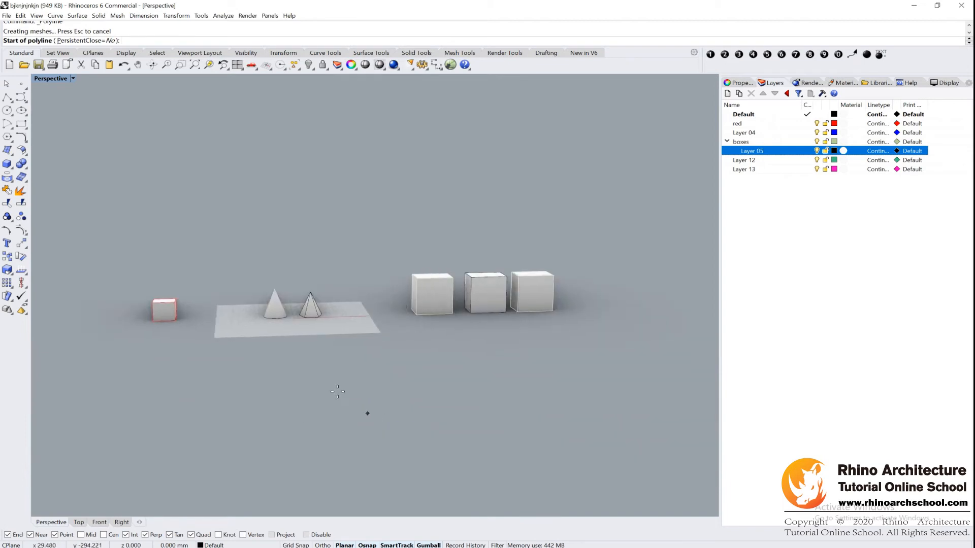
pyautogui.click(337, 391)
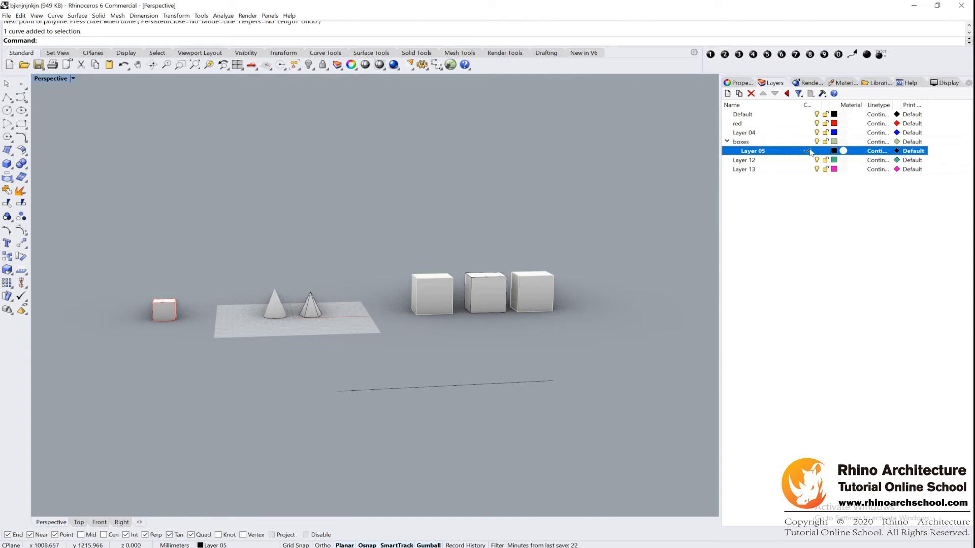
pyautogui.moveTo(877, 152)
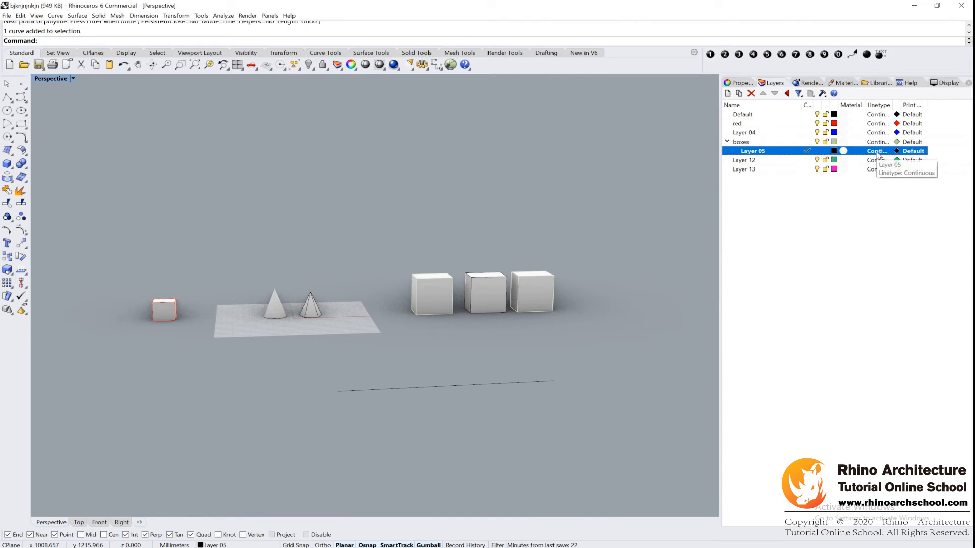
pyautogui.click(877, 150)
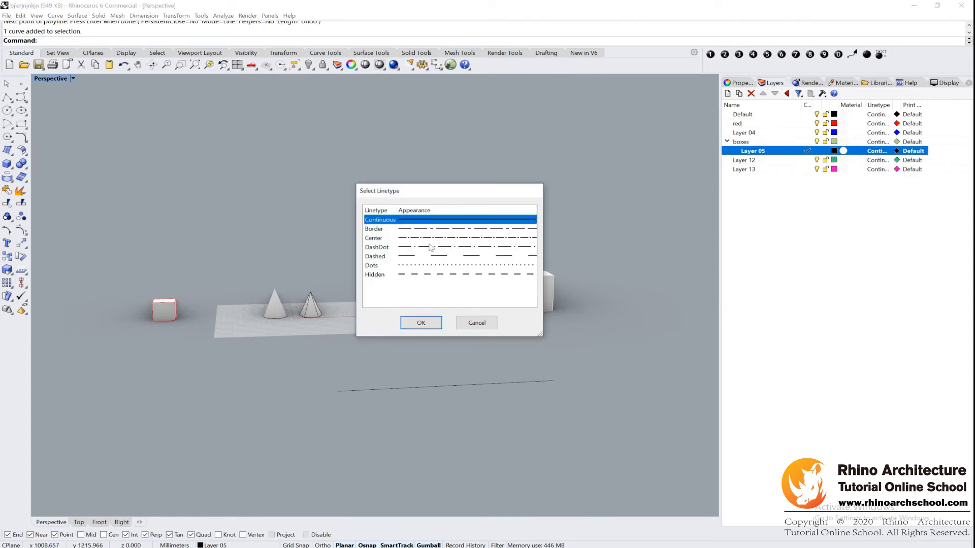
pyautogui.click(374, 238)
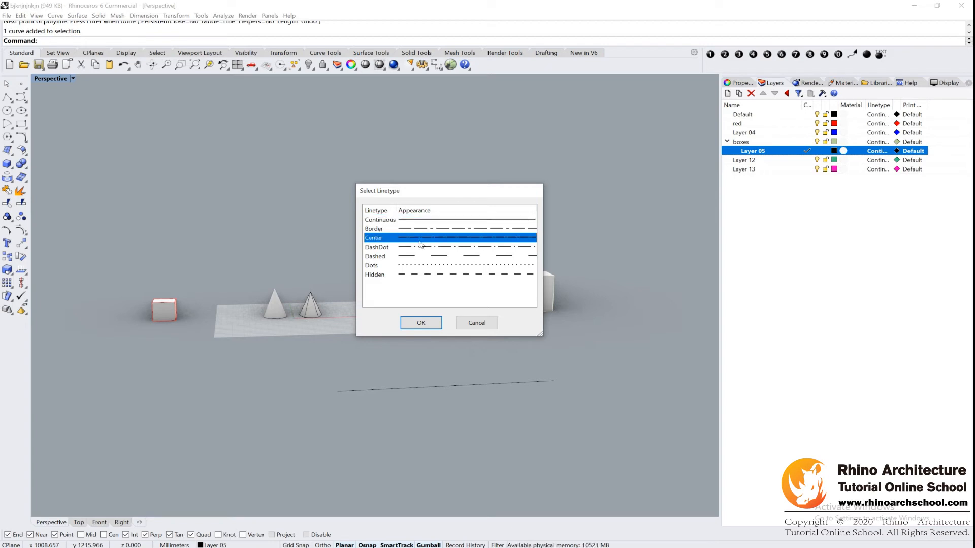
pyautogui.click(420, 323)
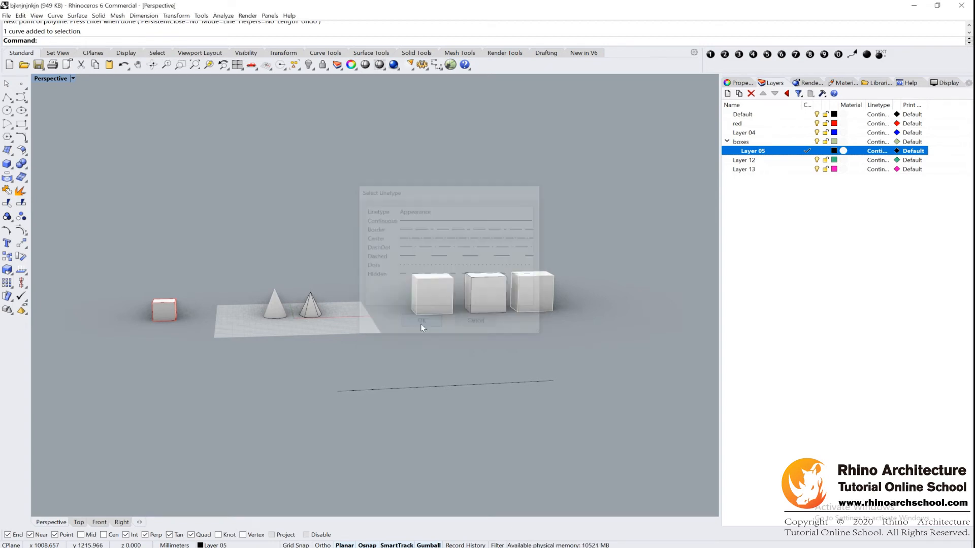
pyautogui.click(421, 321)
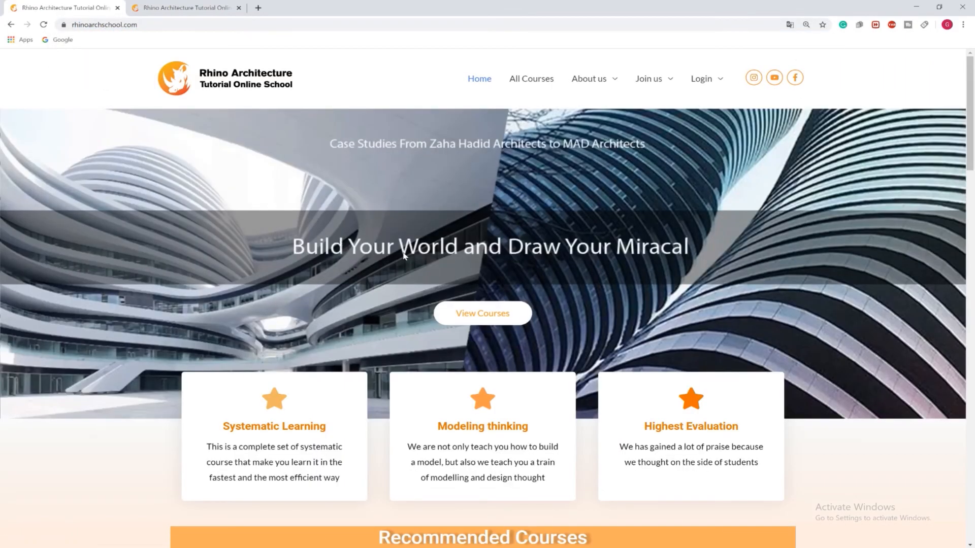
# - Scroll to the Unlimited Beginner-to-Advanced 2020 course and open its details page
pyautogui.scroll(-3)
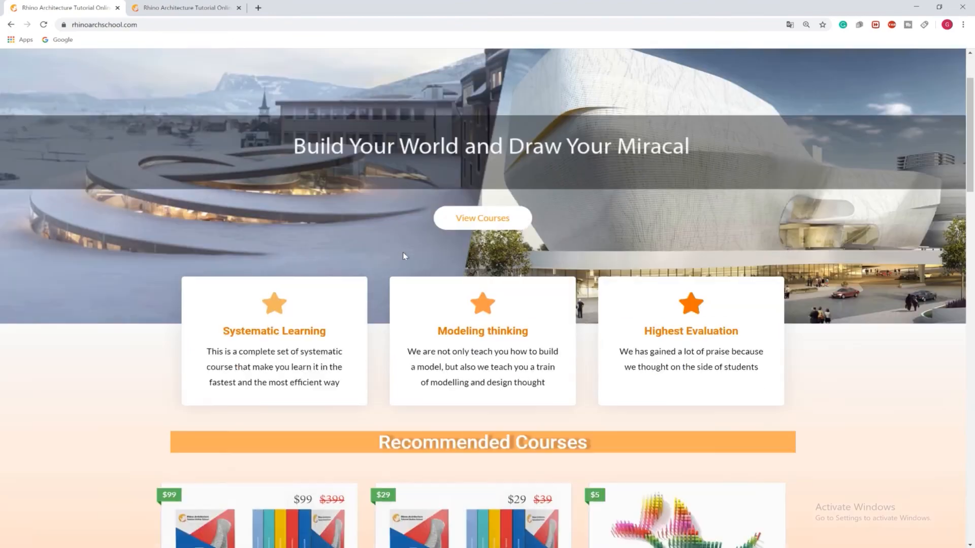
pyautogui.scroll(-3)
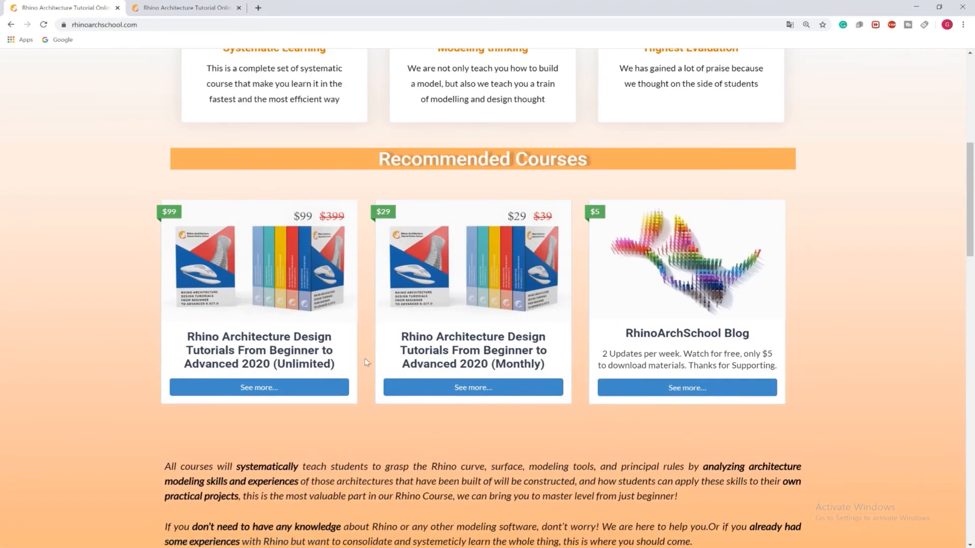
pyautogui.doubleClick(316, 364)
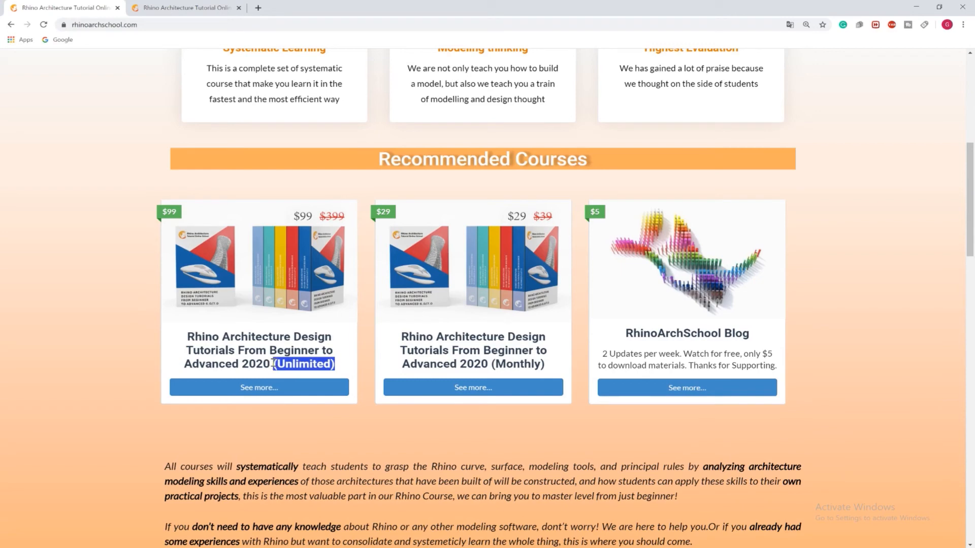
pyautogui.doubleClick(519, 364)
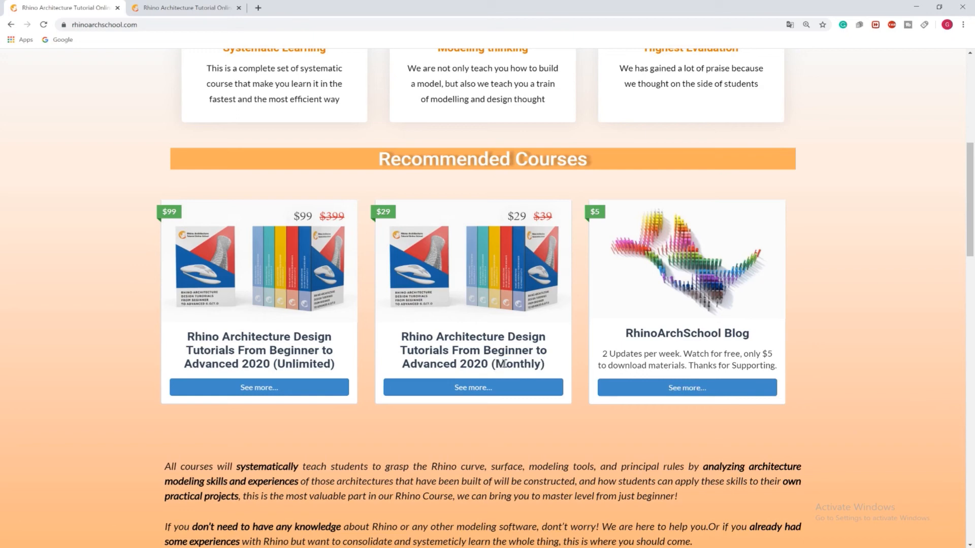
pyautogui.click(258, 388)
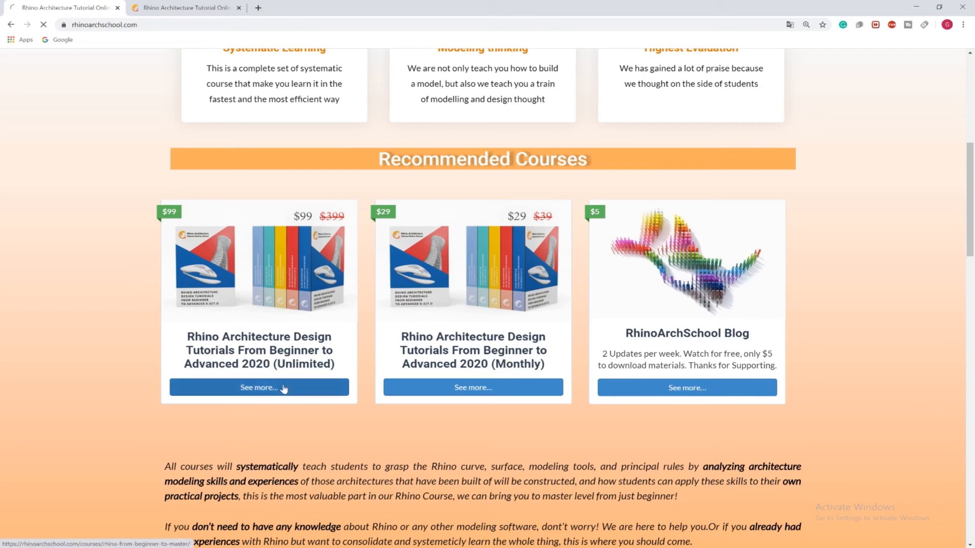
pyautogui.click(259, 387)
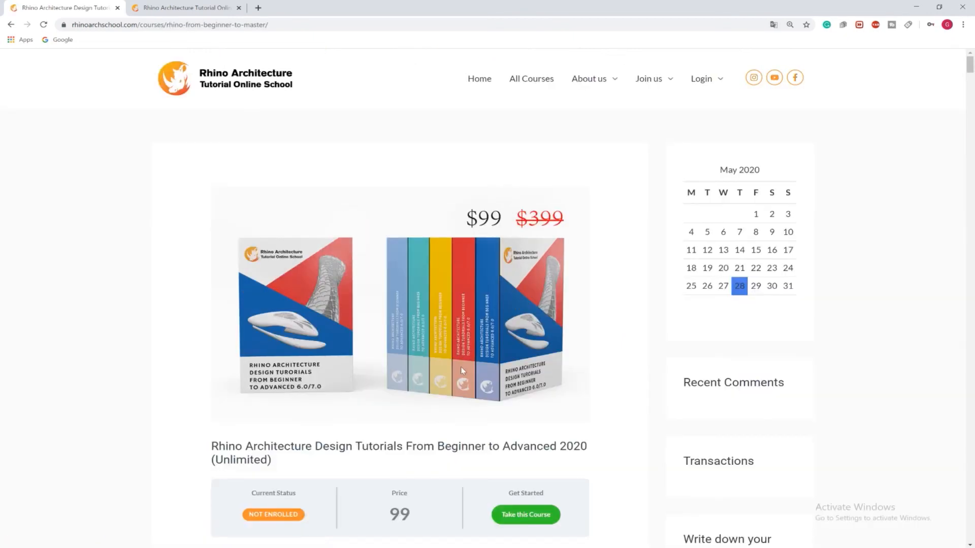
# - Show the Unlimited course's Materials tab and scroll through its case-study curriculum
pyautogui.scroll(-3)
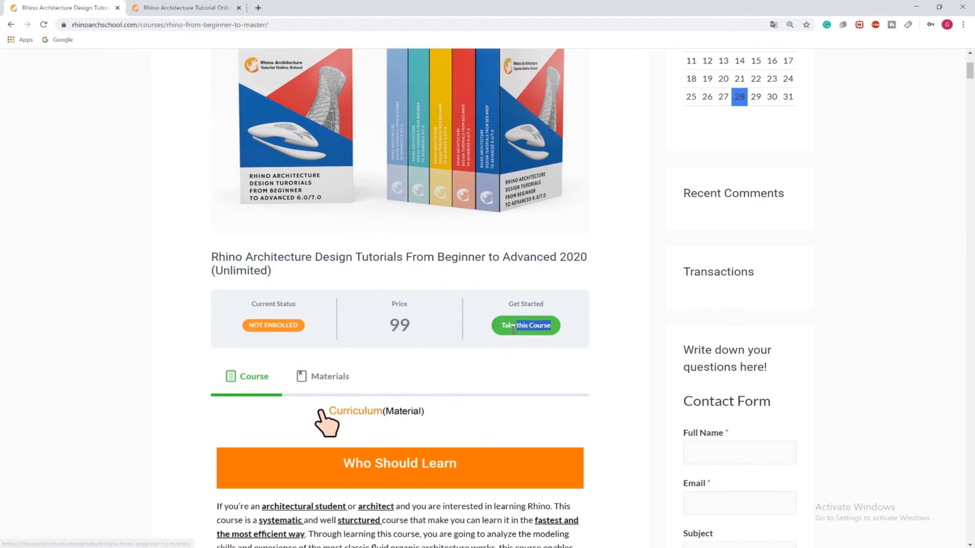
pyautogui.click(330, 376)
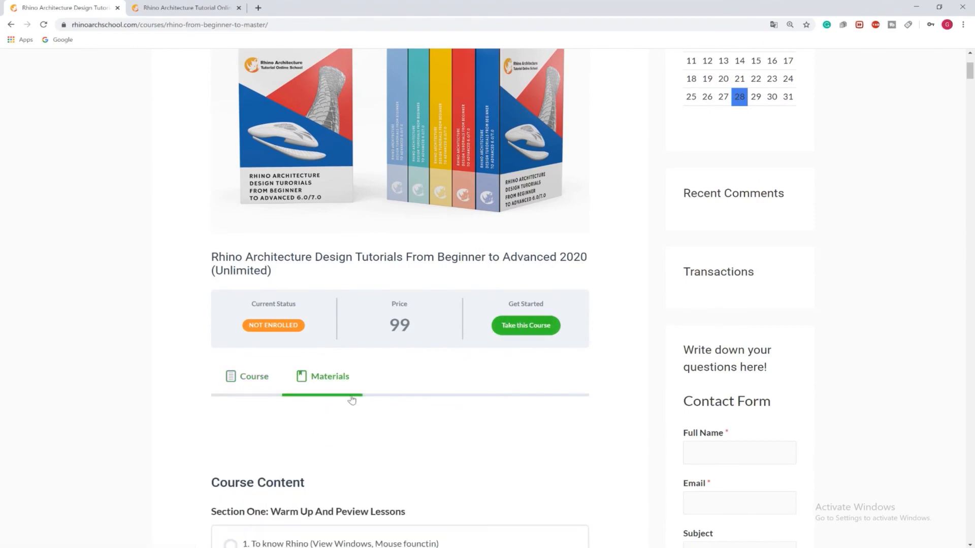
pyautogui.scroll(-3)
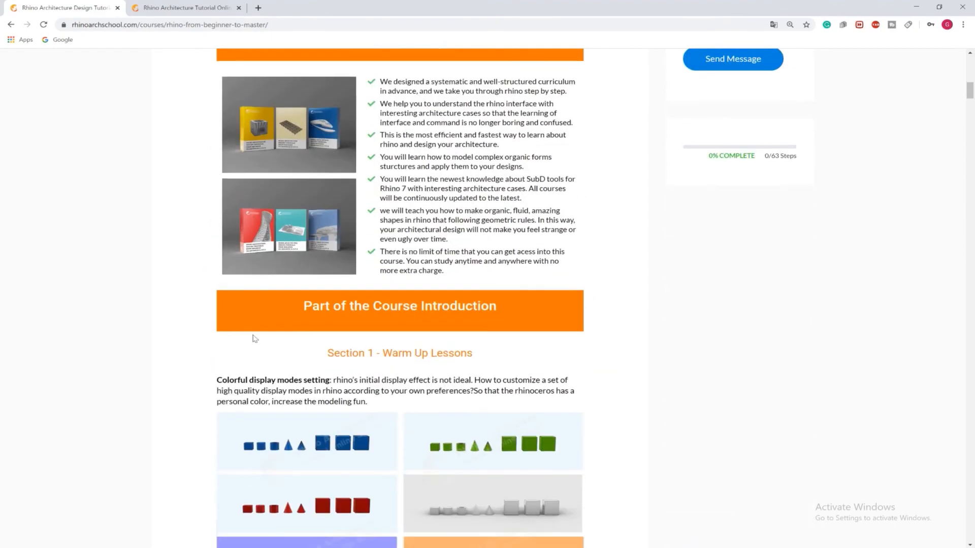
pyautogui.scroll(-3)
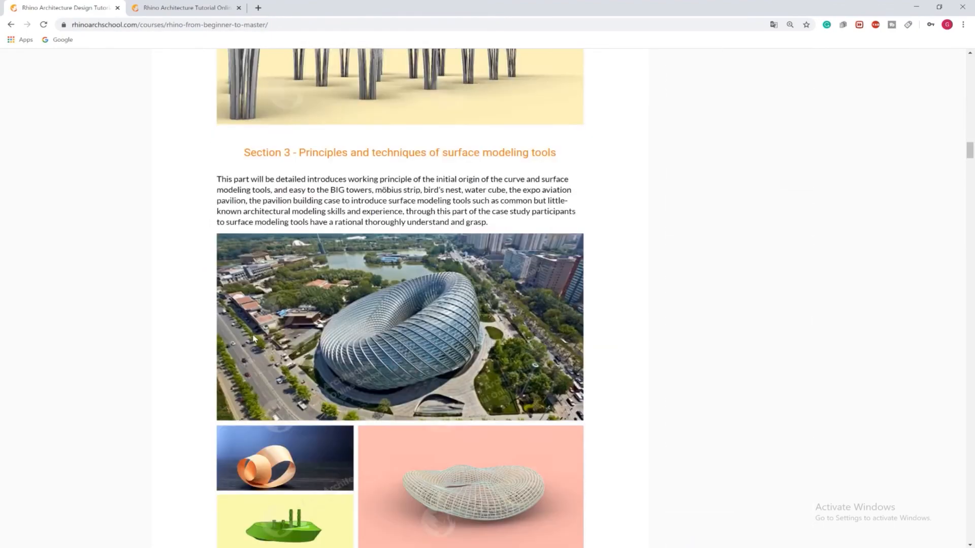
pyautogui.scroll(-3)
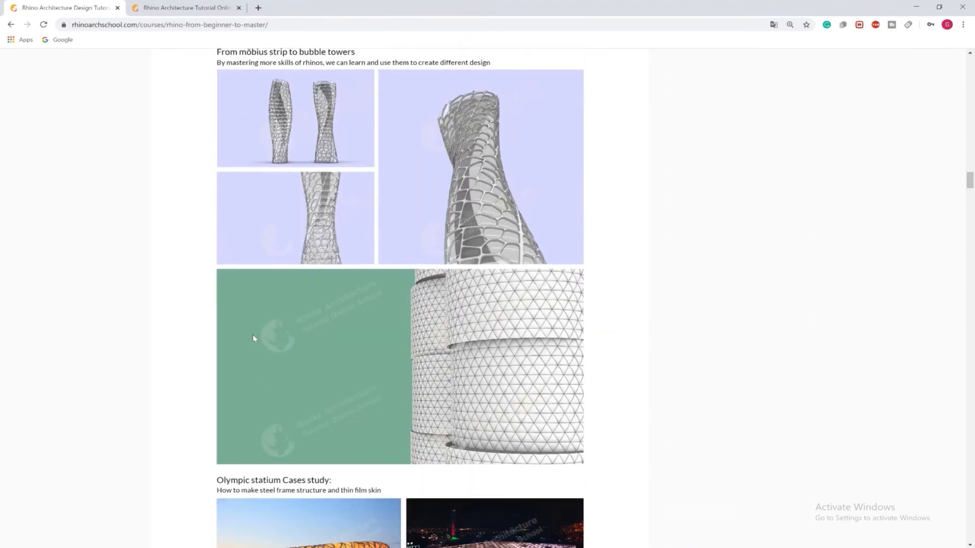
pyautogui.scroll(-3)
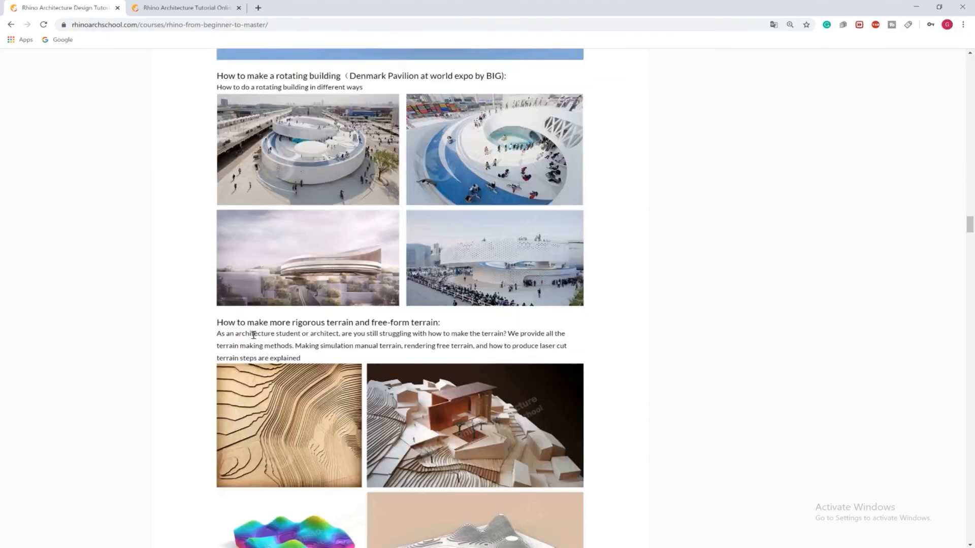
pyautogui.scroll(-3)
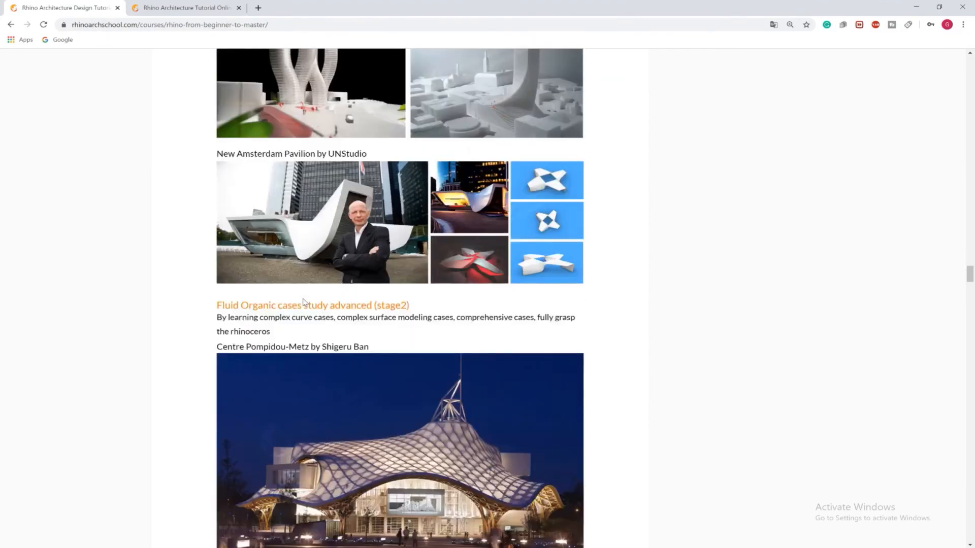
pyautogui.scroll(-3)
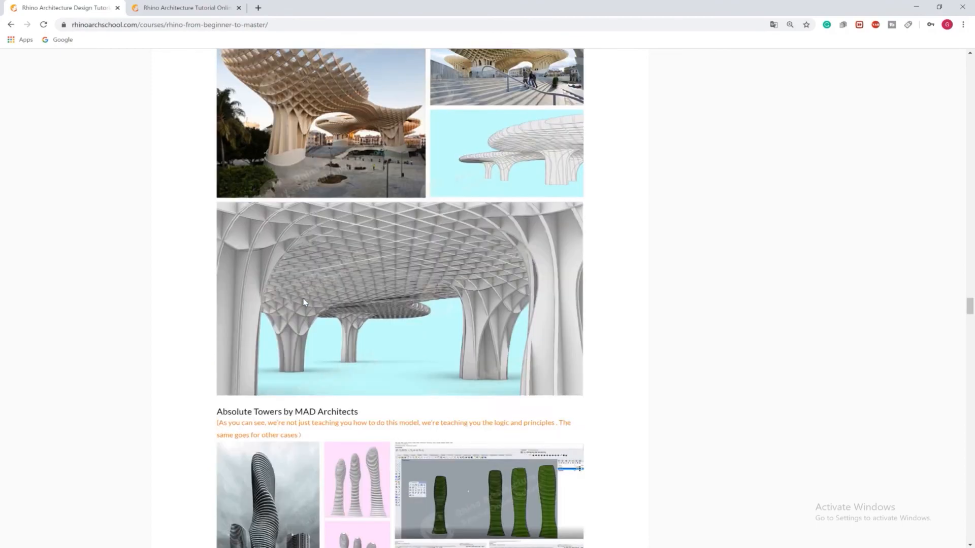
pyautogui.scroll(-3)
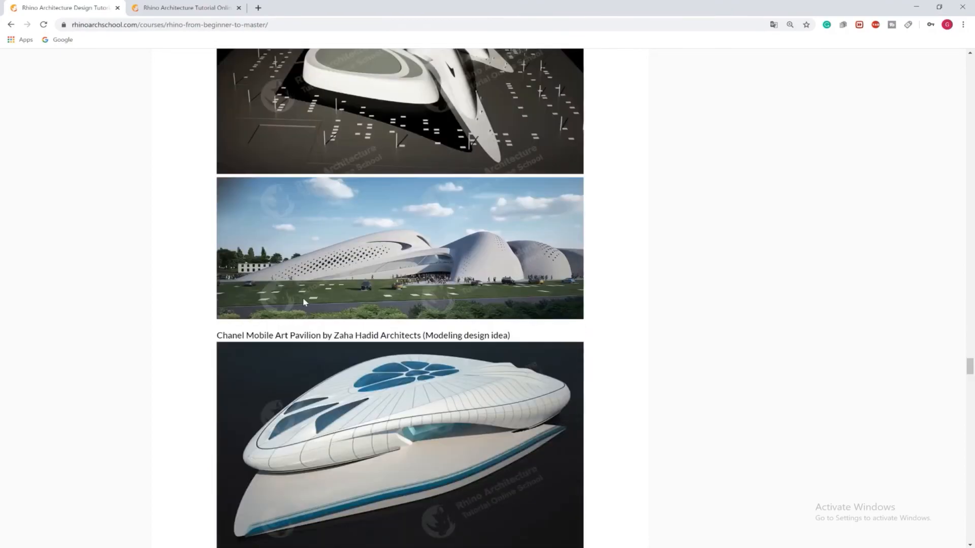
pyautogui.scroll(-3)
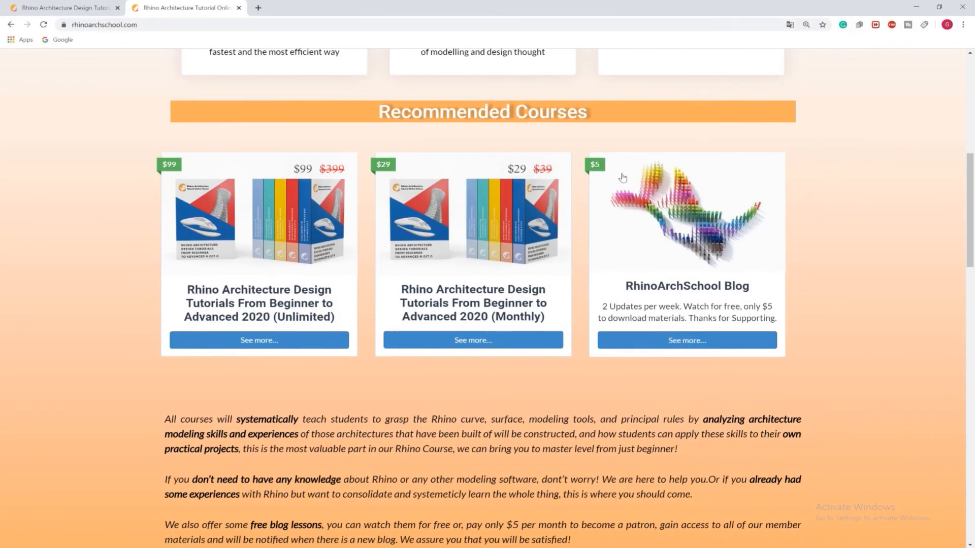
pyautogui.moveTo(635, 301)
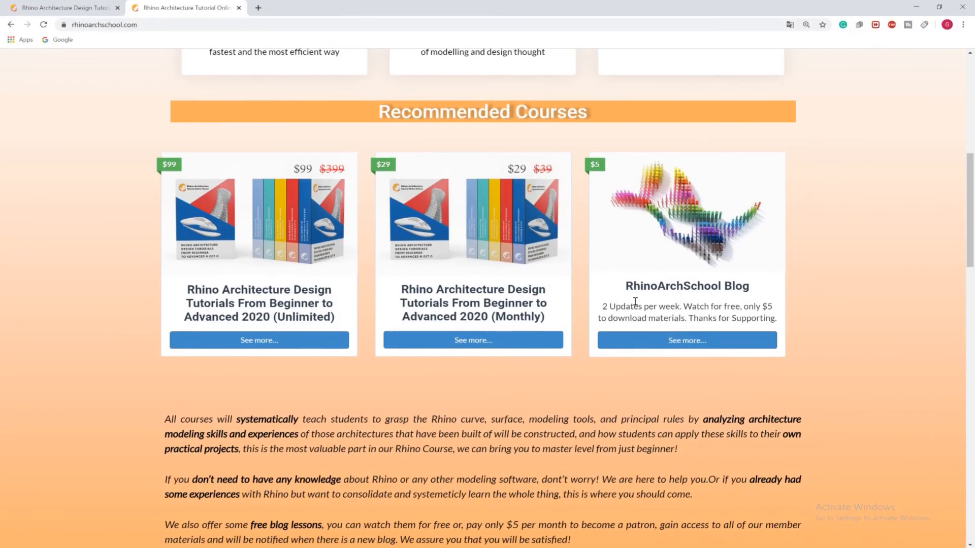
pyautogui.moveTo(656, 300)
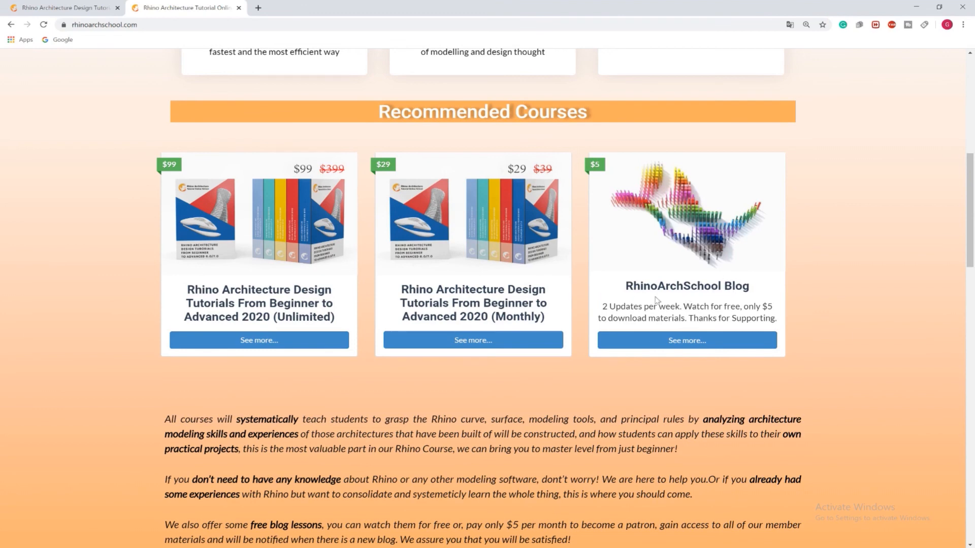
pyautogui.moveTo(603, 305)
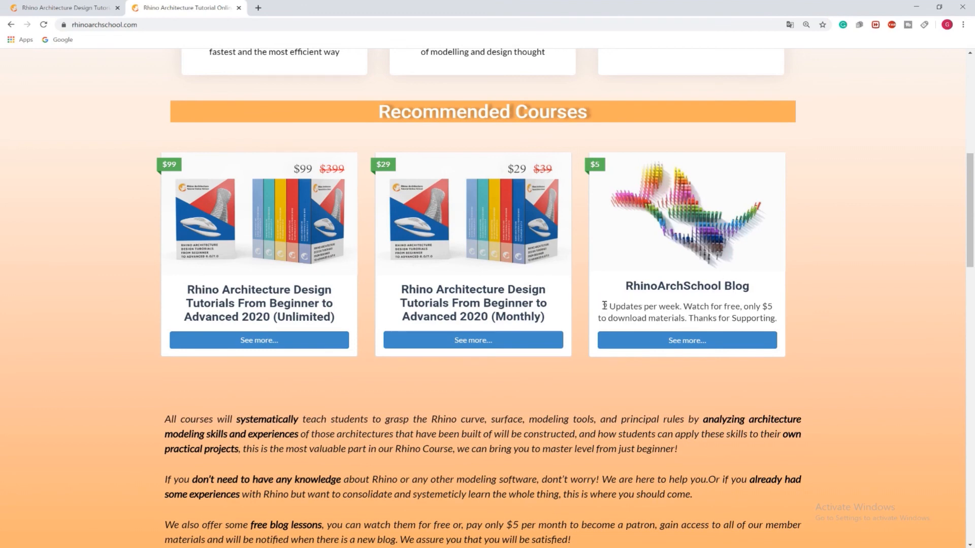